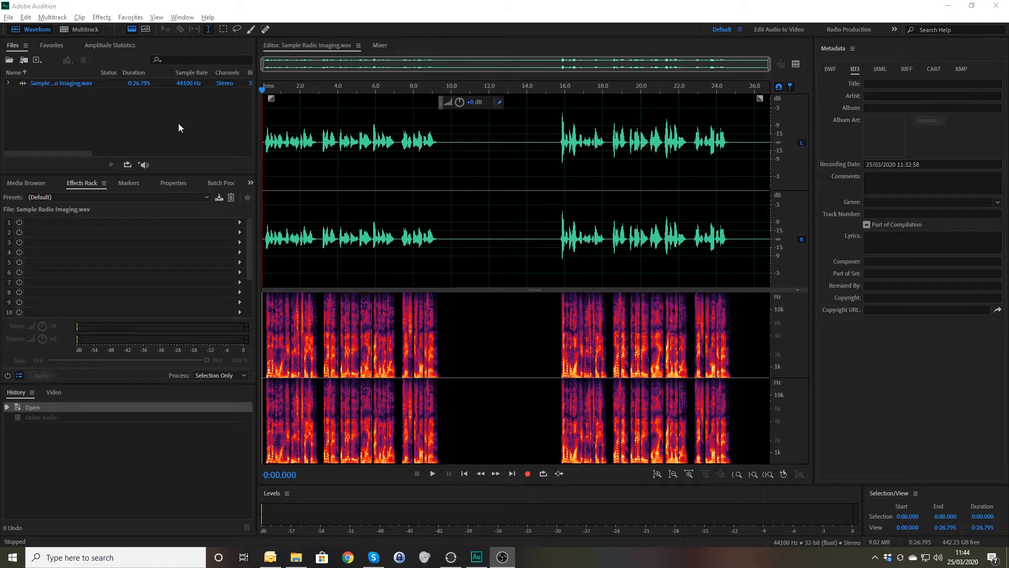
mouse_move(119, 70)
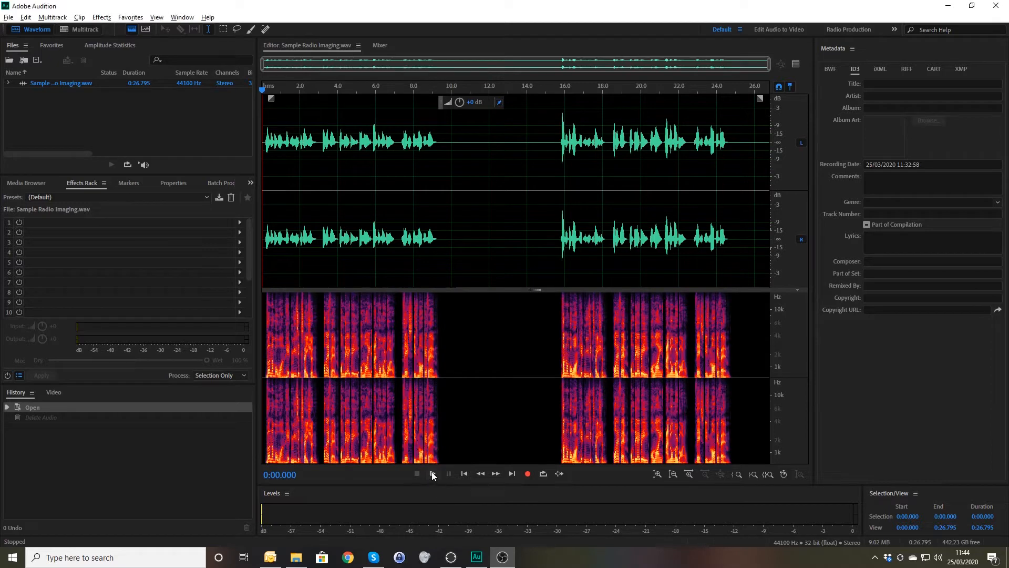
Audition the sweeper and select its first ten seconds in the waveform
click(432, 474)
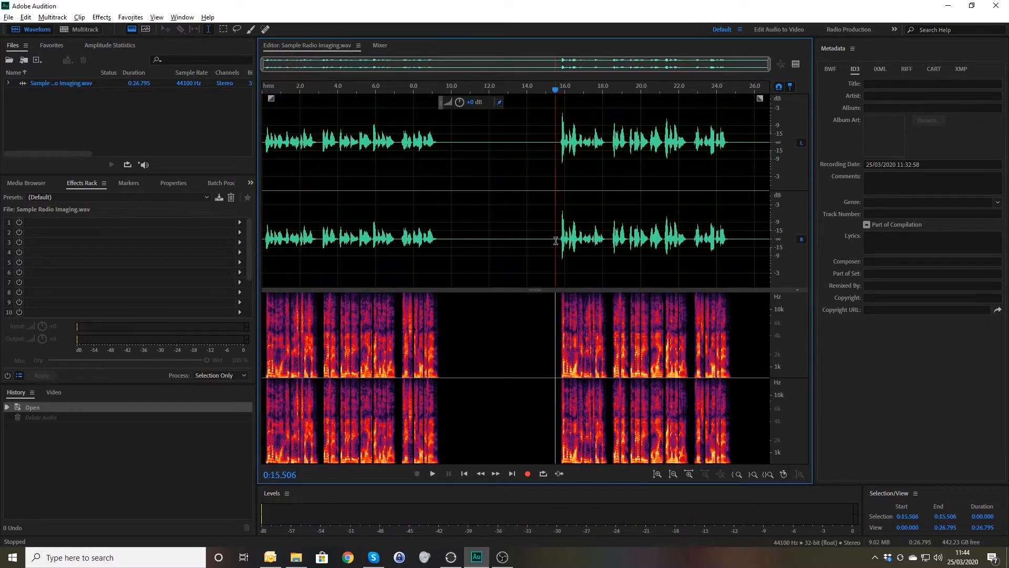
click(432, 474)
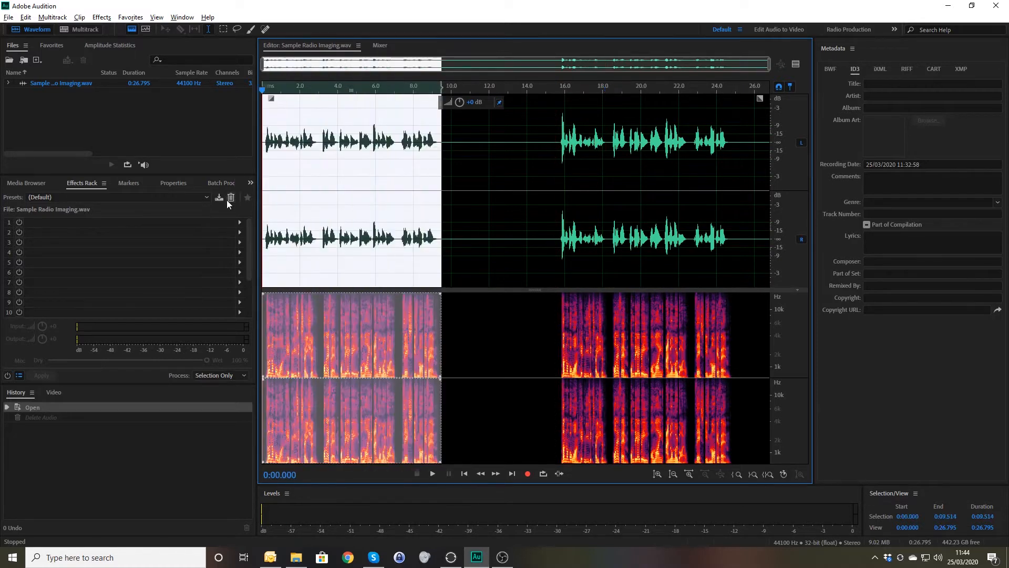
mouse_move(230, 198)
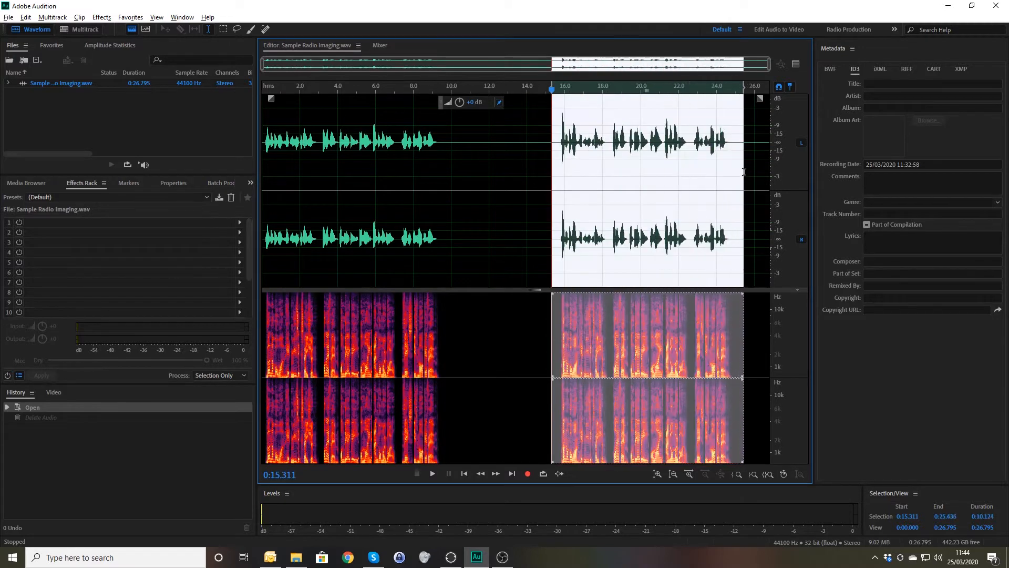
mouse_move(574, 165)
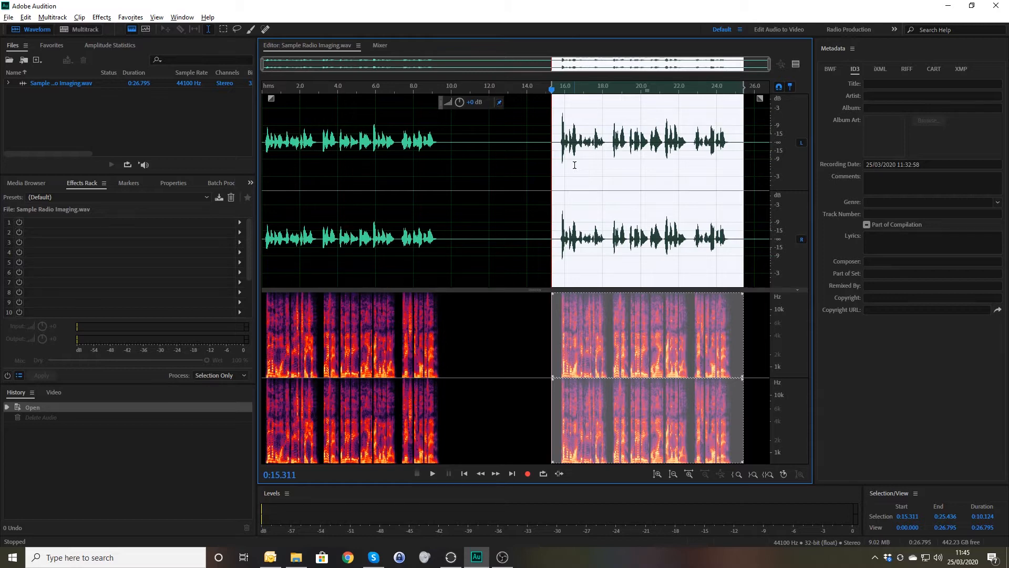
click(432, 473)
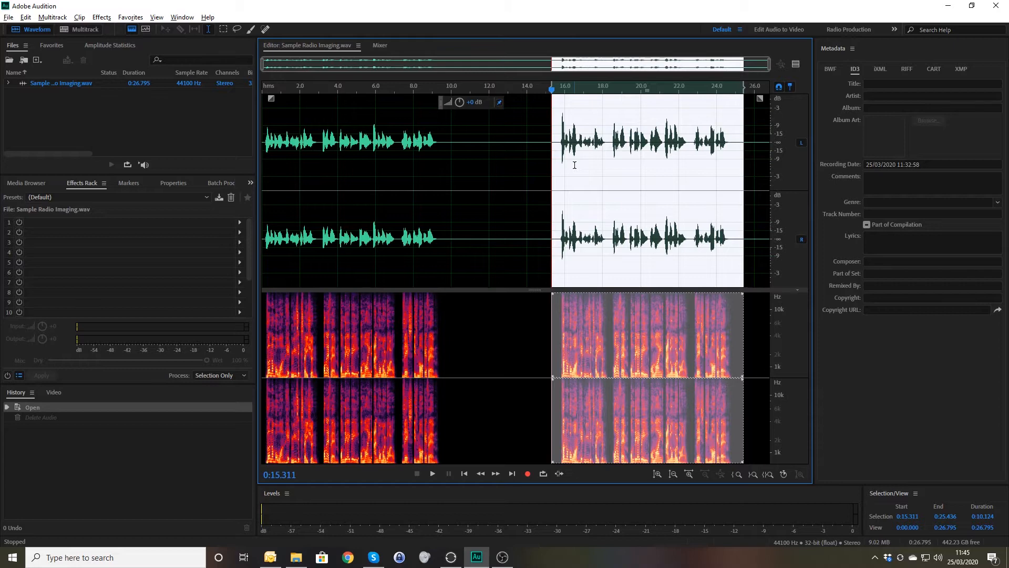
mouse_move(571, 163)
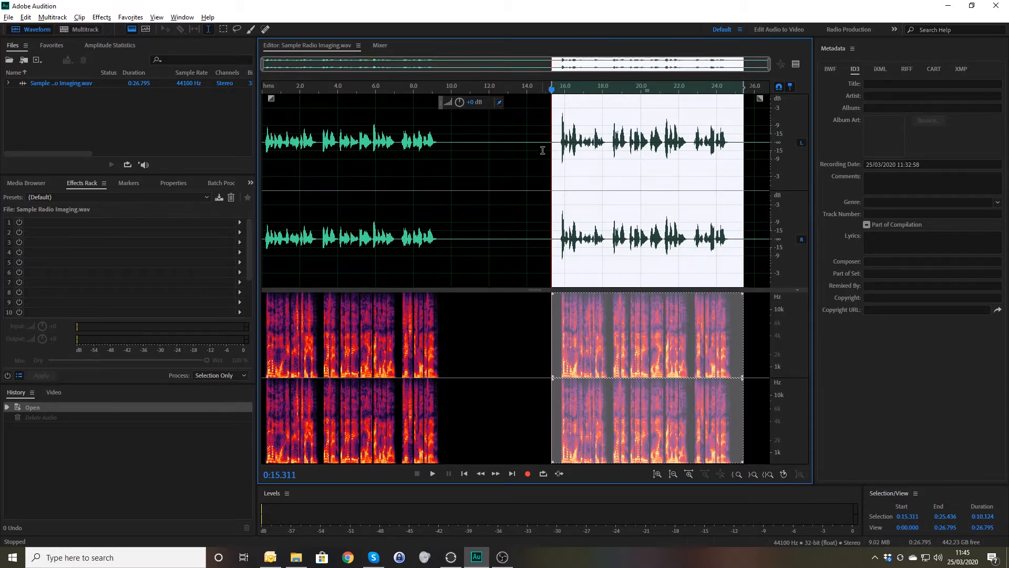
click(543, 142)
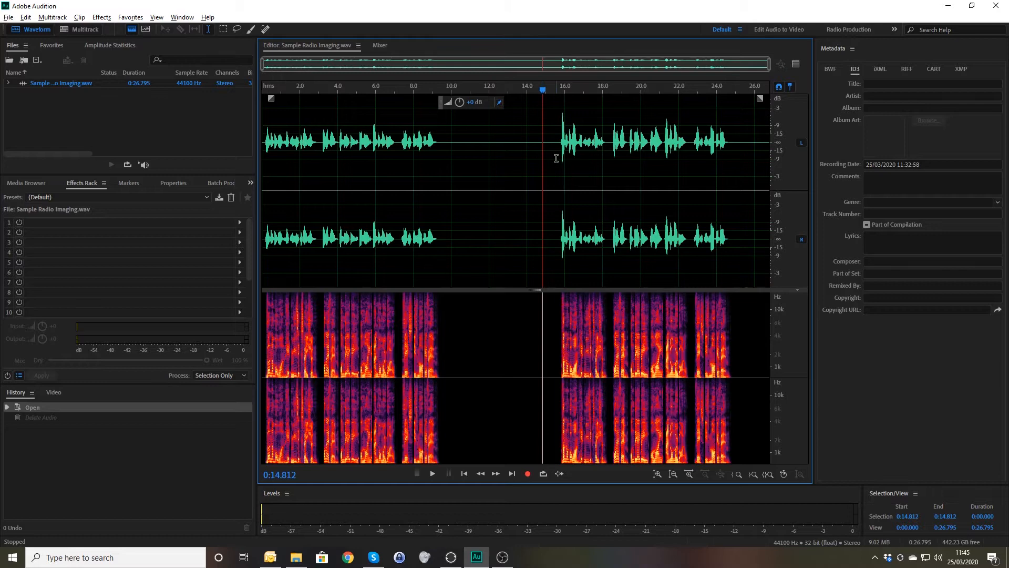
drag(552, 142, 743, 142)
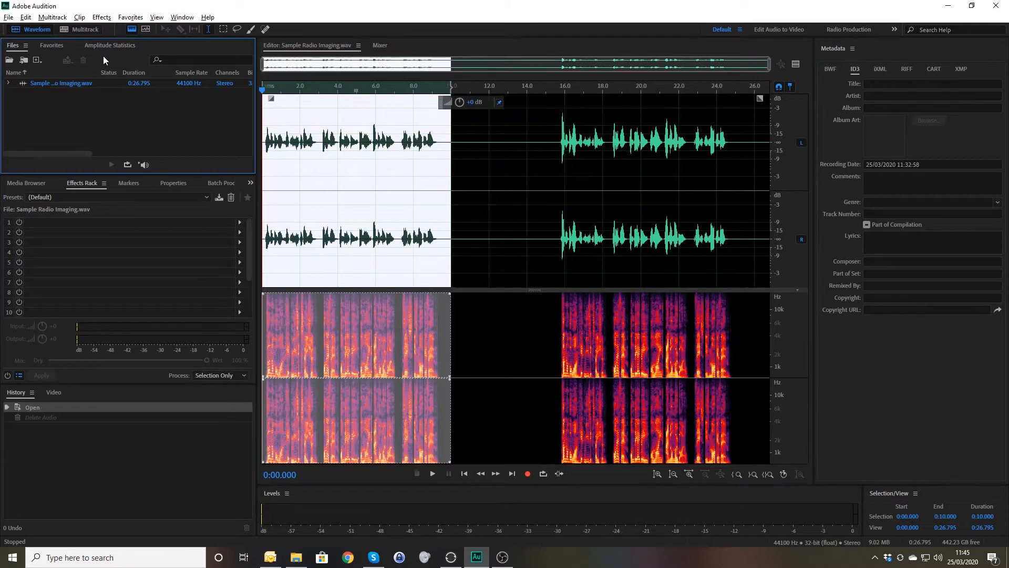
Create a new multitrack session from the selection and open it for mixing
click(84, 29)
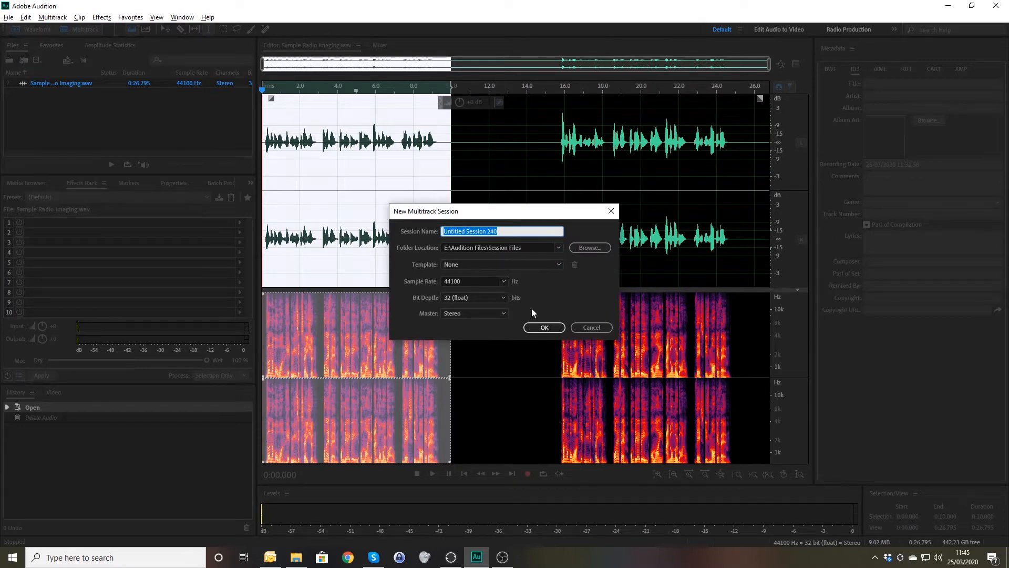
click(543, 327)
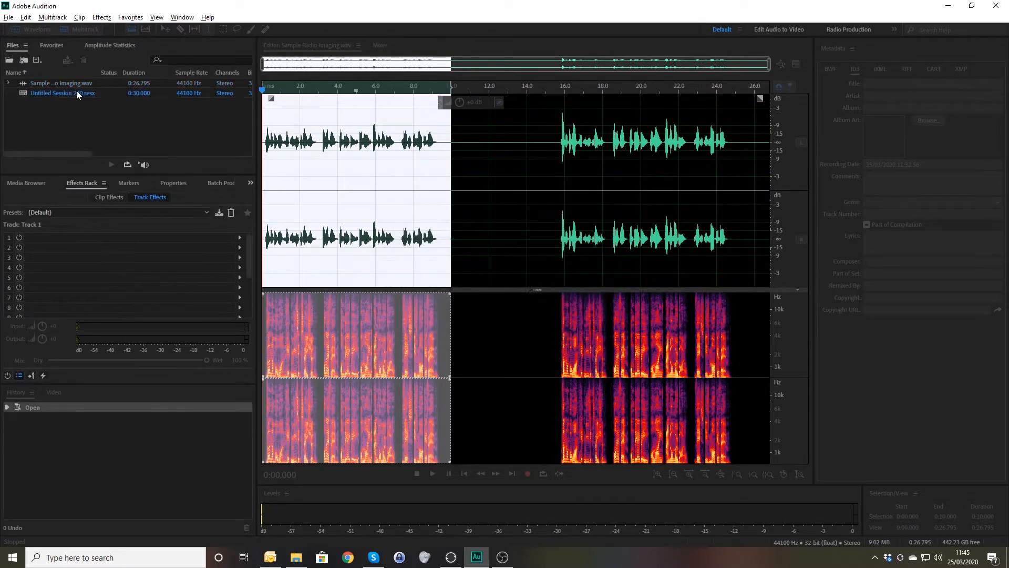
click(84, 30)
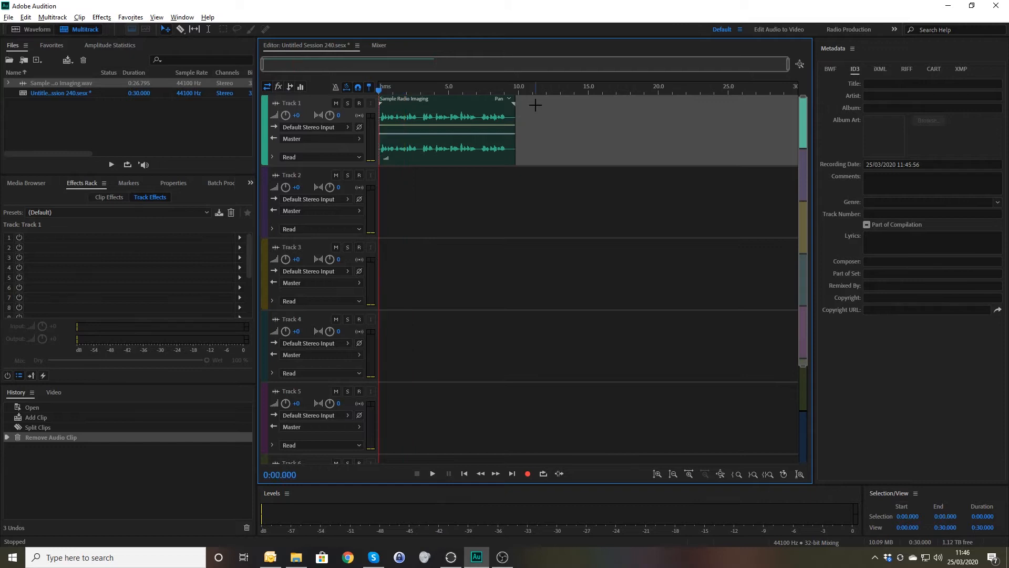
Raise the Track 1 clip gain to about 6.9 dB, playing before and after to compare
click(432, 474)
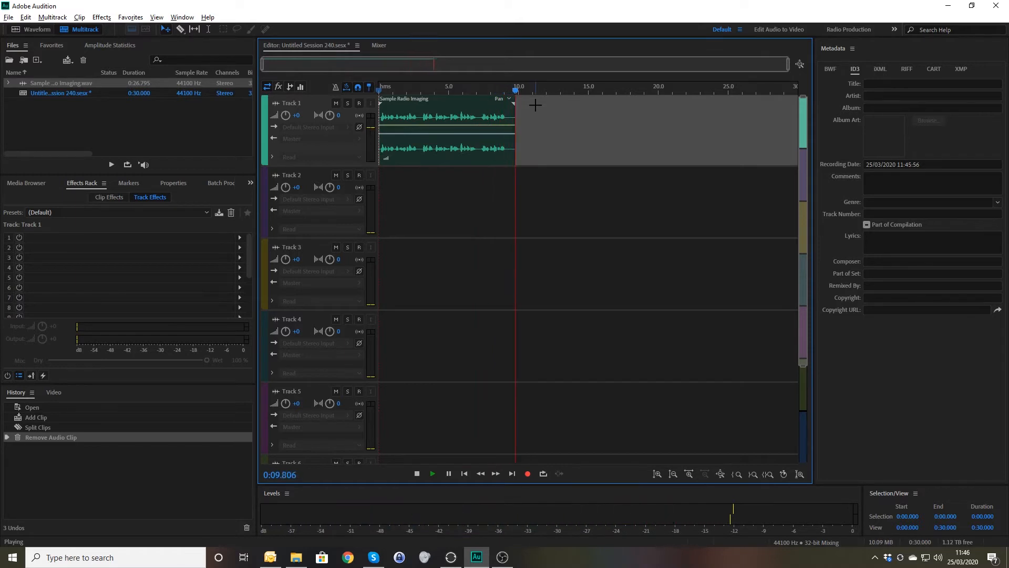
click(417, 473)
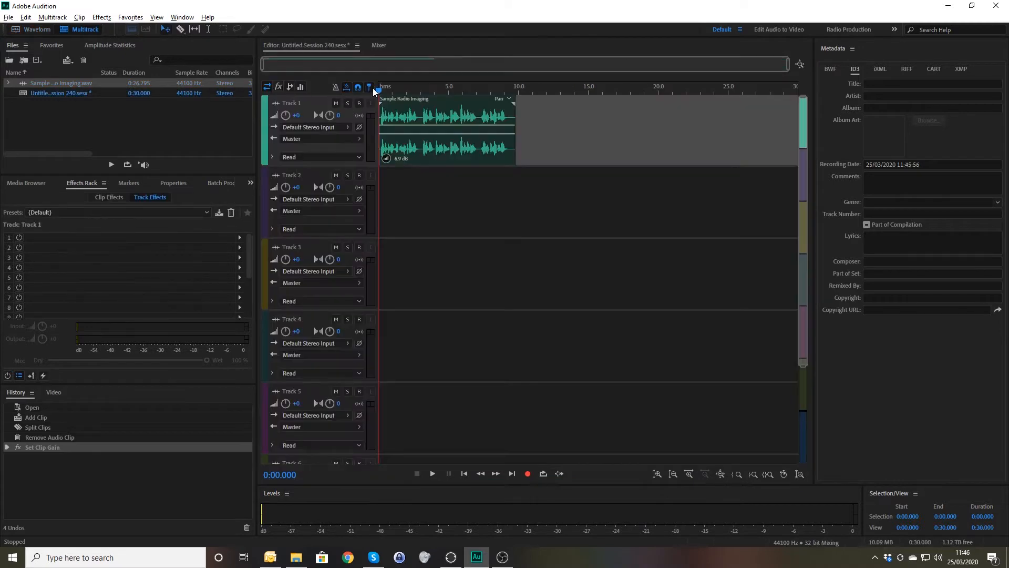
click(432, 473)
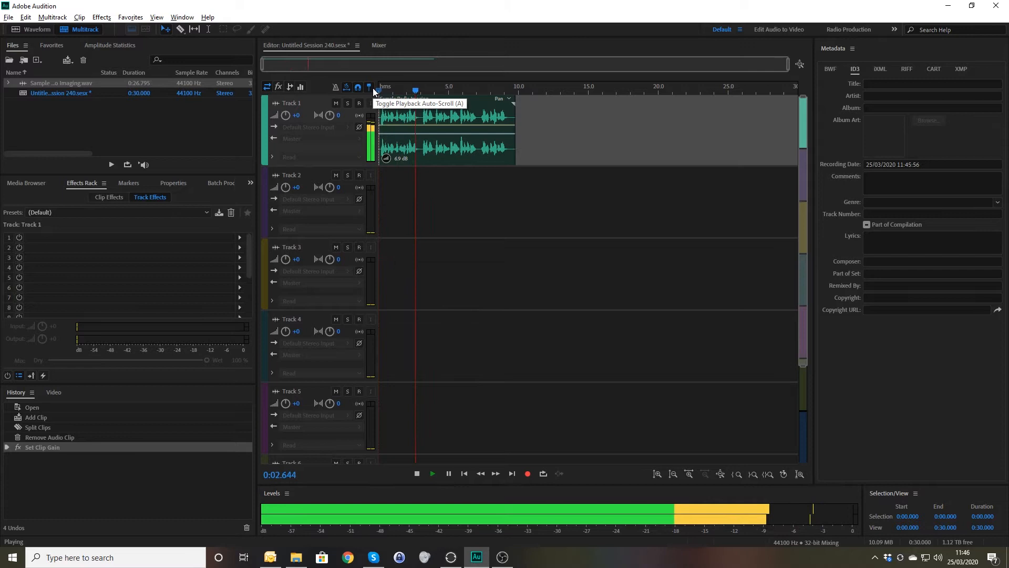
click(447, 473)
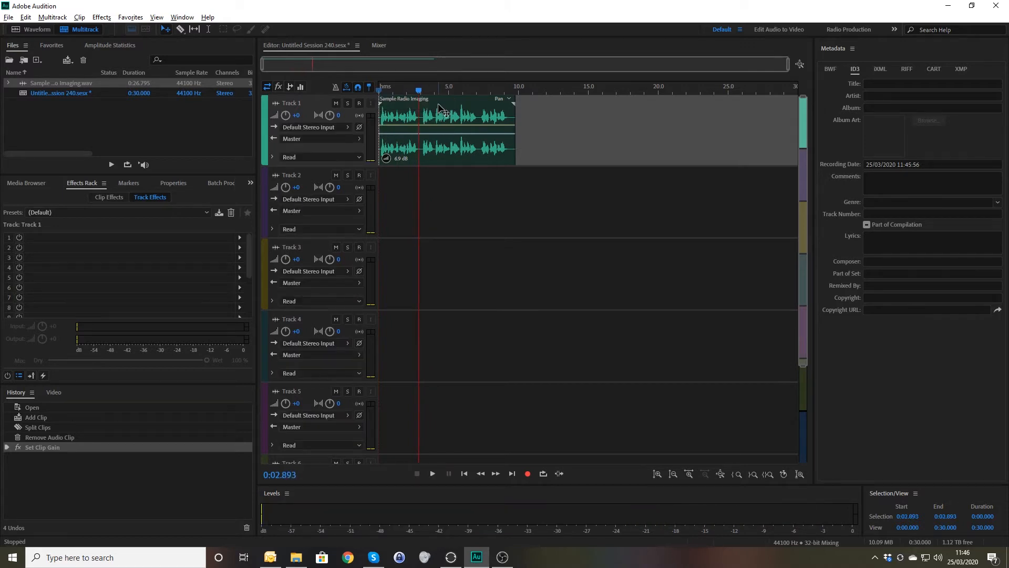
mouse_move(360, 180)
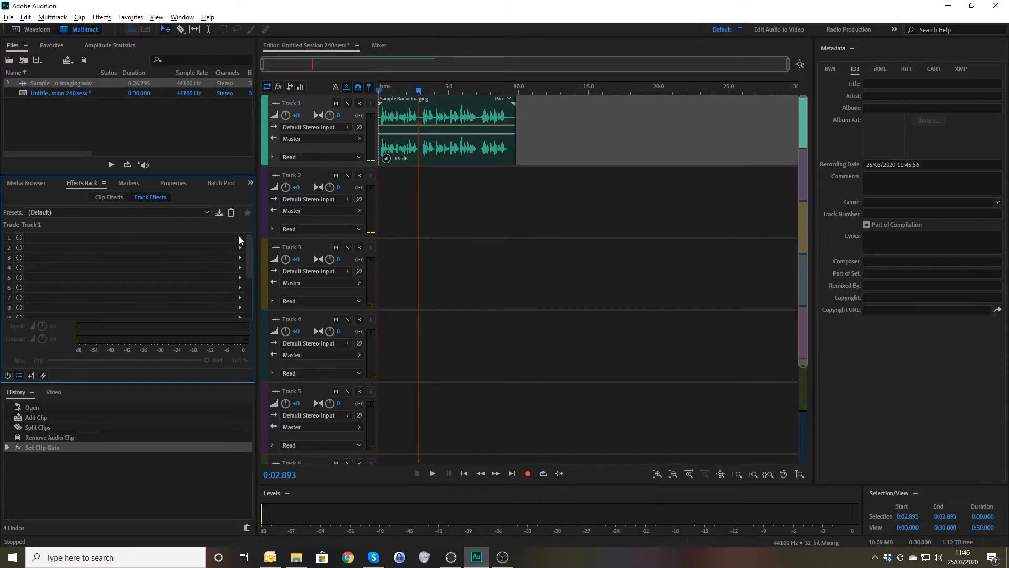
Add a Single-band Compressor to Track 1's first effect slot and play through it
click(239, 237)
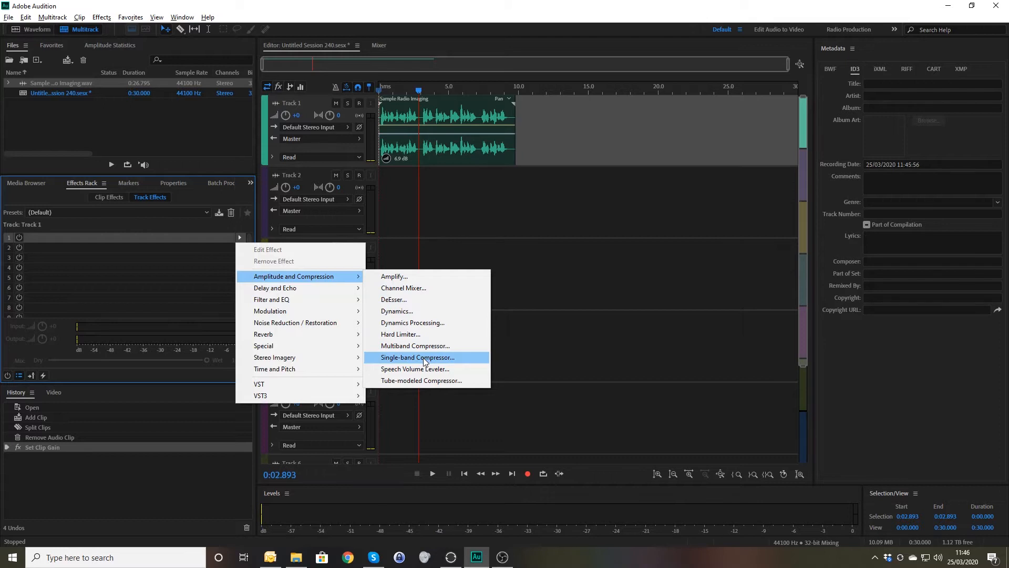
click(417, 357)
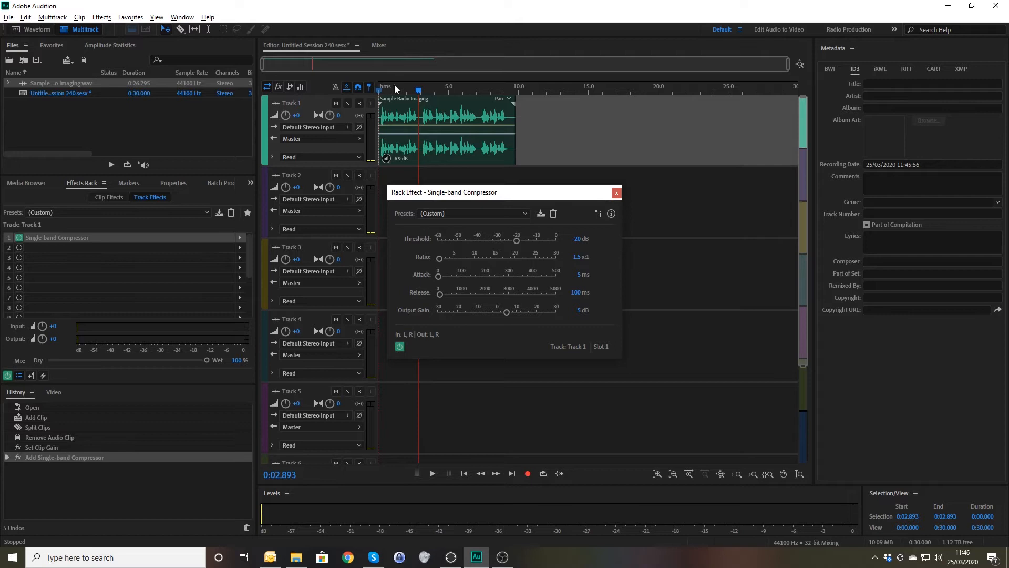
click(432, 473)
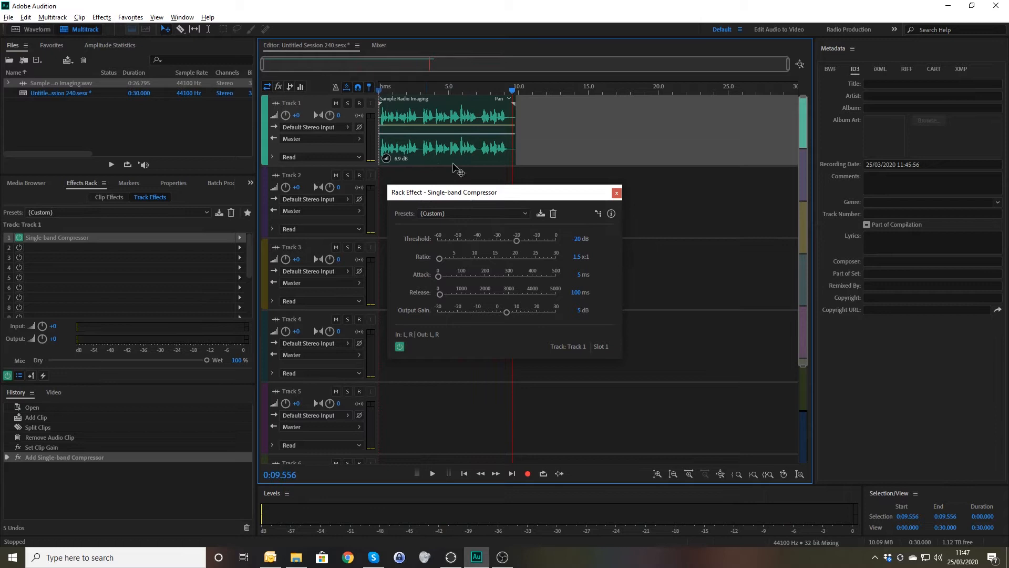
Try a heavy 20:1 ratio, audition the over-compressed result, then settle on 5:1
double_click(572, 257)
text(20)
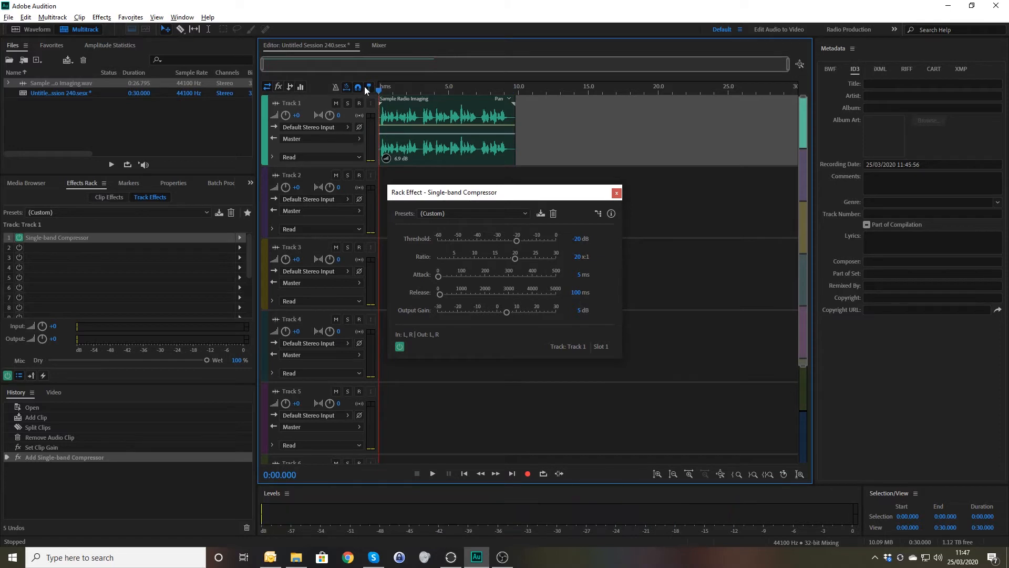
click(431, 473)
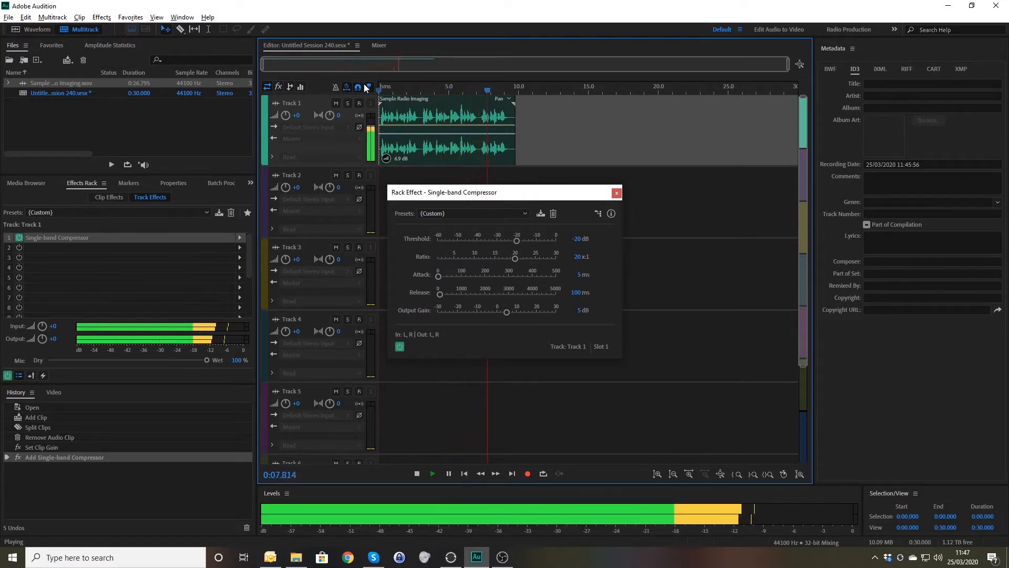
click(417, 473)
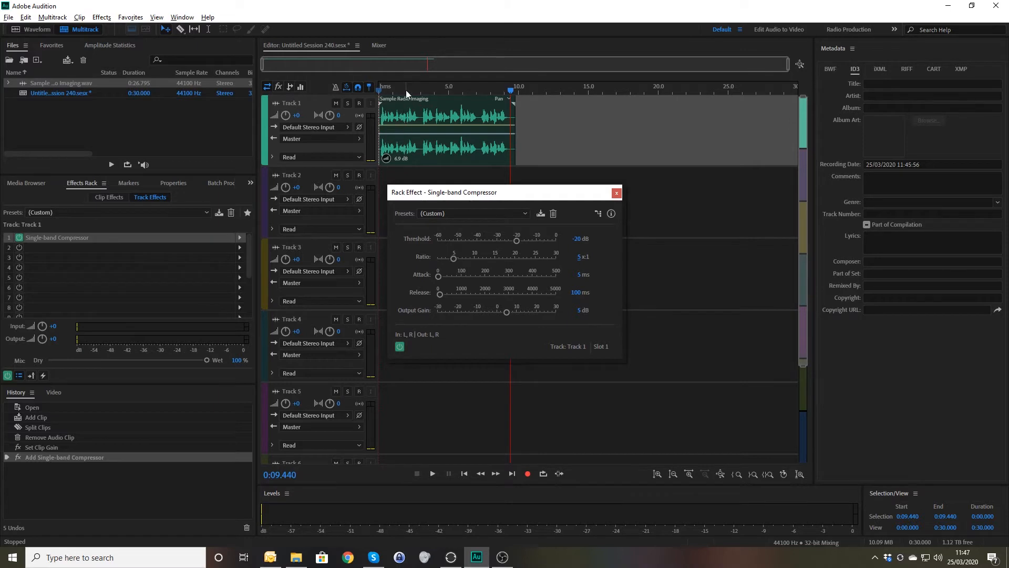
click(432, 473)
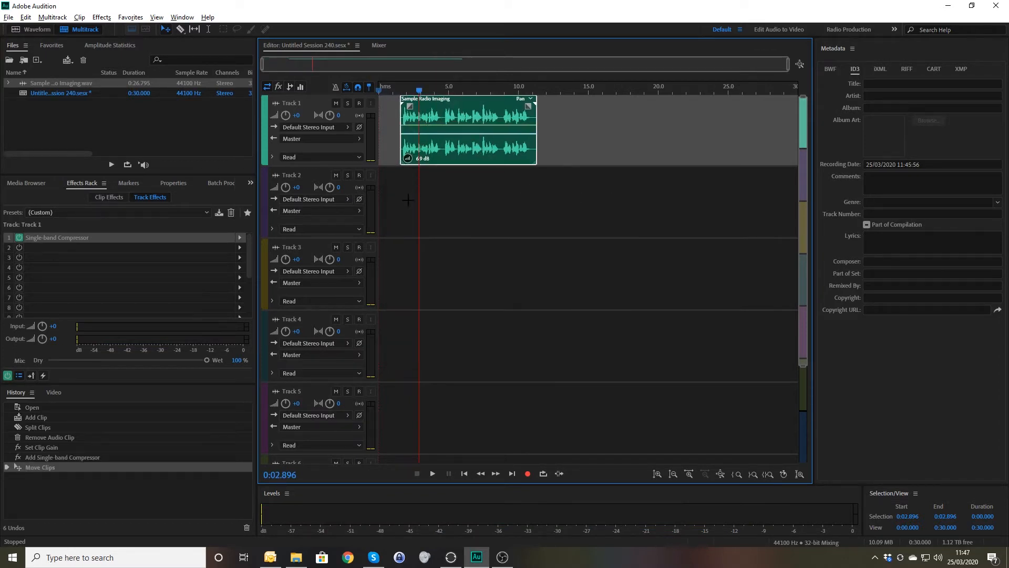
Place 02 Unknown Artist - Track 2.mp3 from Media Browser onto Track 2 and split it at the playhead
click(25, 183)
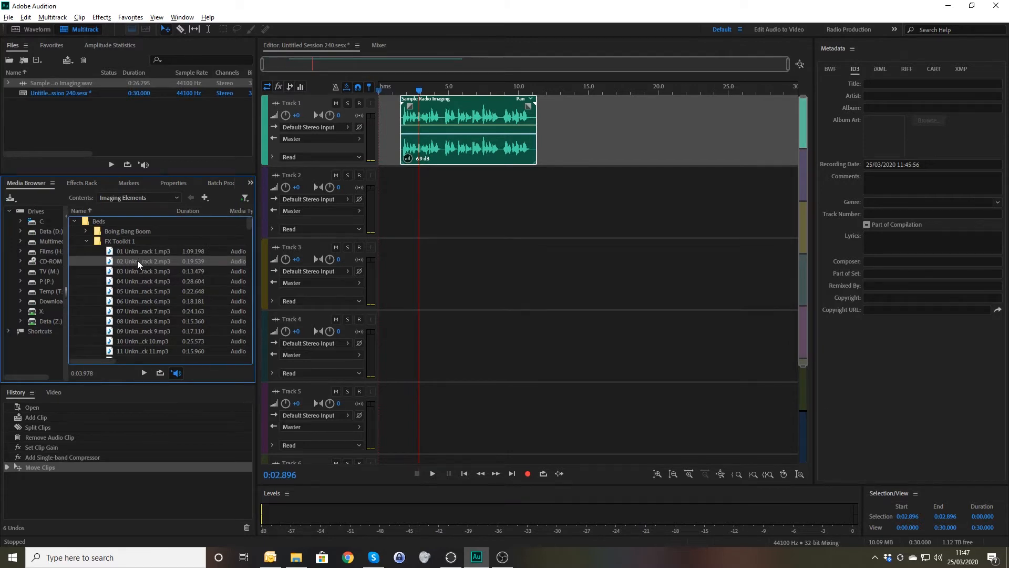
drag(143, 260, 515, 201)
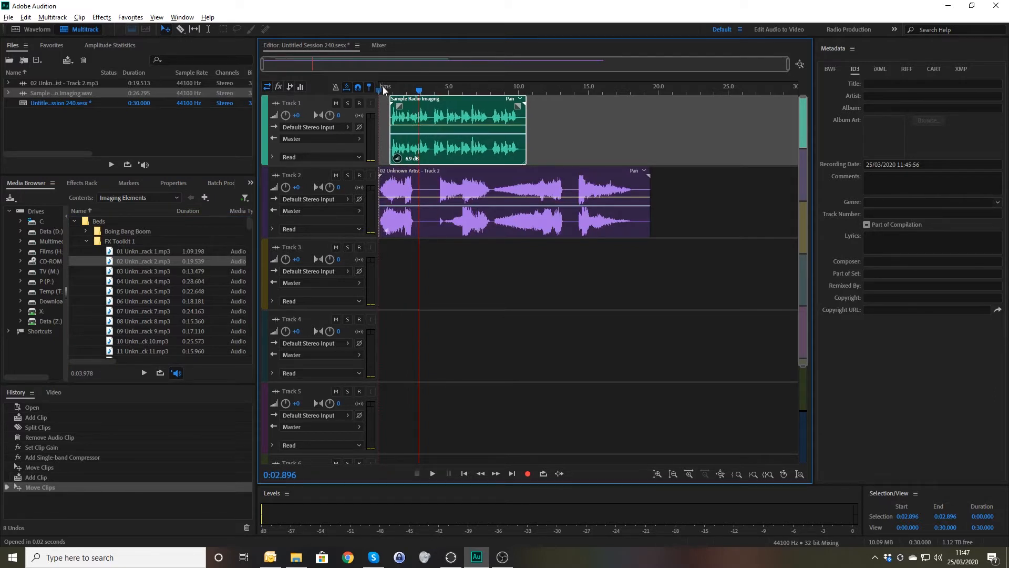
click(432, 474)
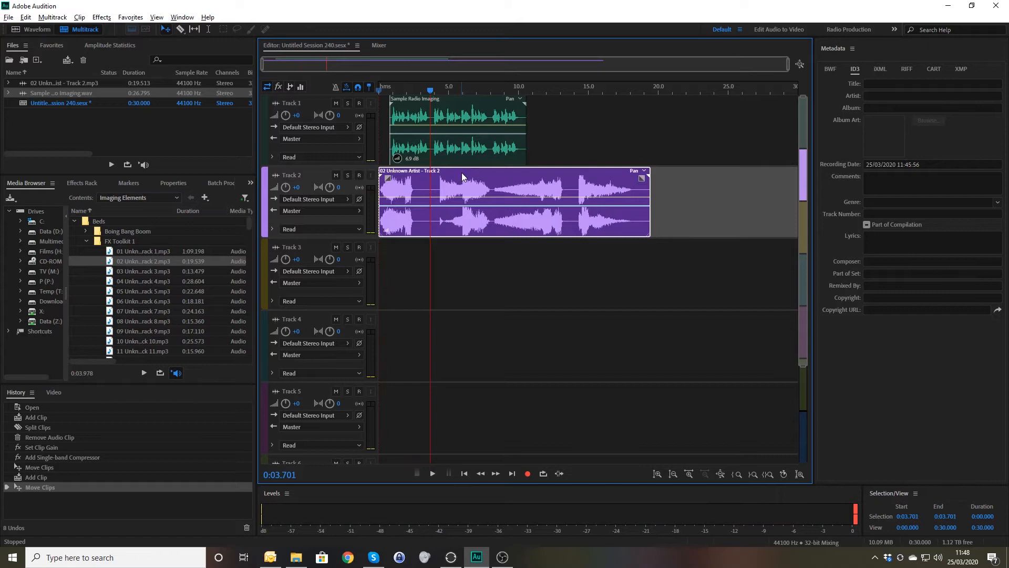
click(428, 187)
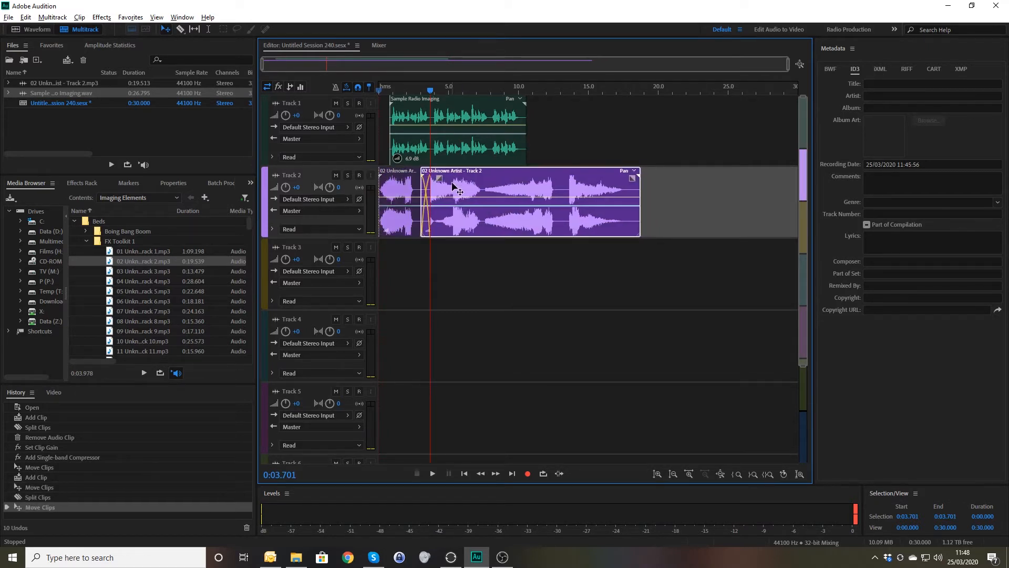
Move the later bed section to Track 3 and crossfade the remaining sections on Track 2
click(432, 474)
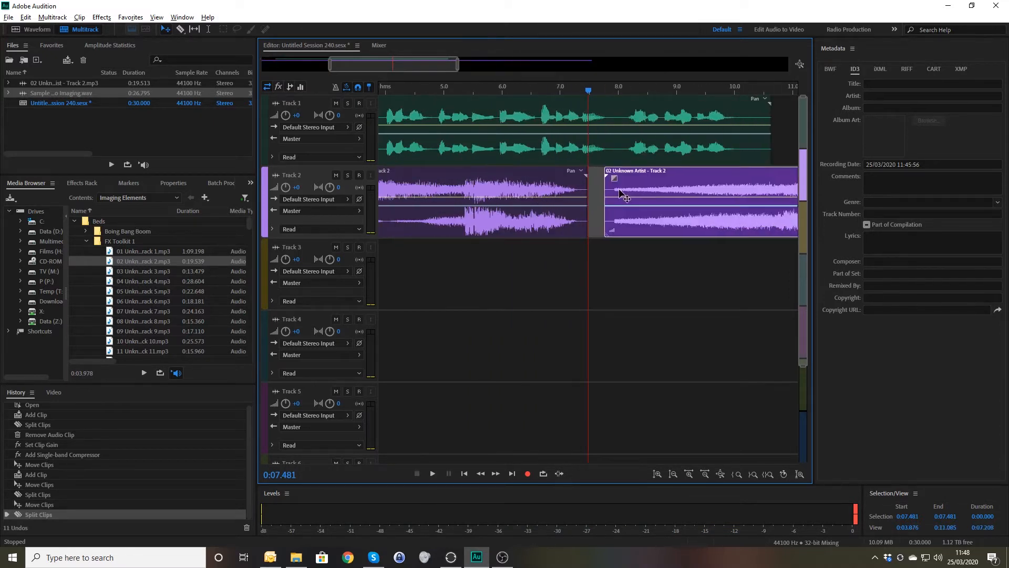
drag(698, 200, 615, 273)
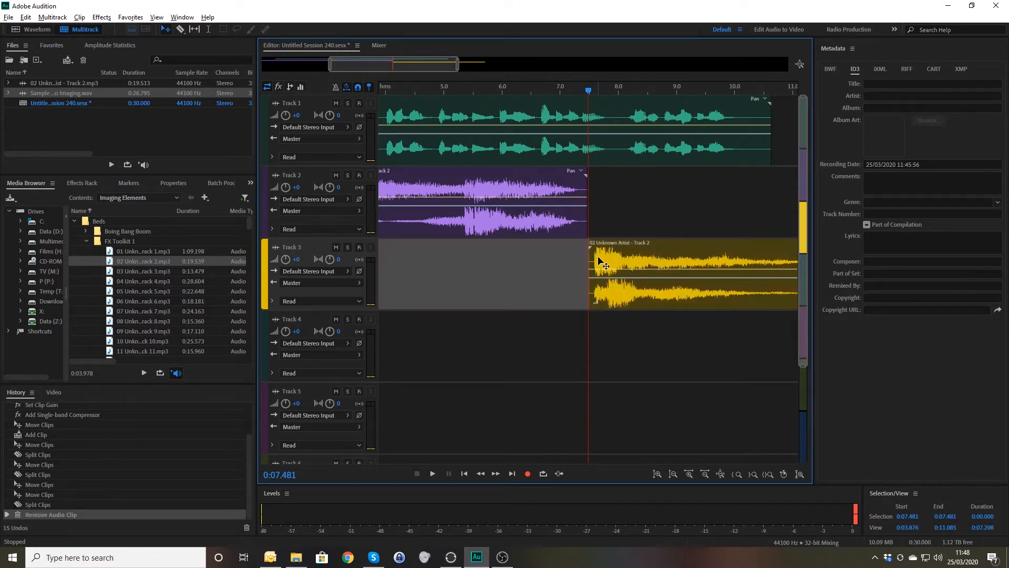
drag(692, 270, 692, 200)
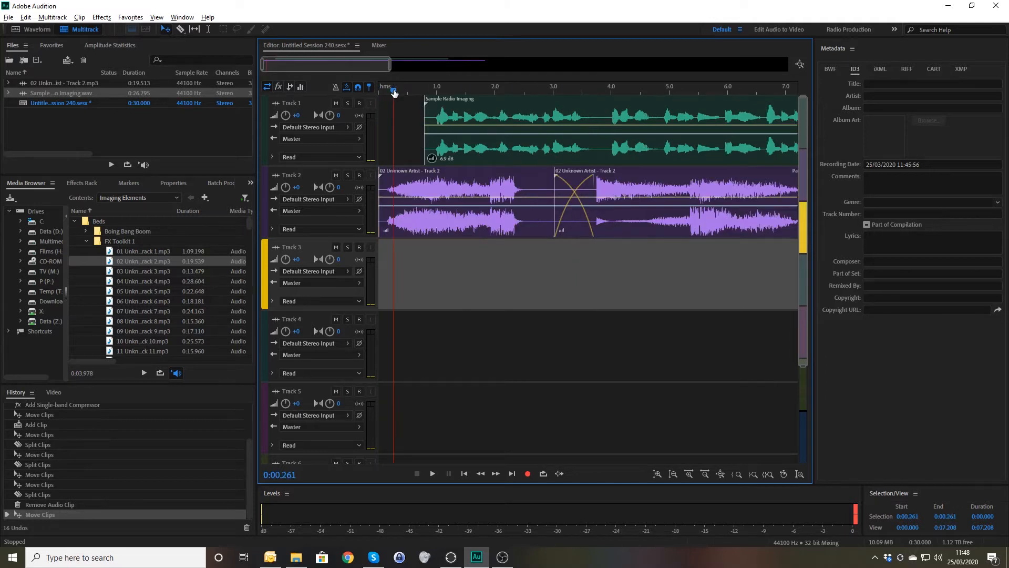
click(432, 473)
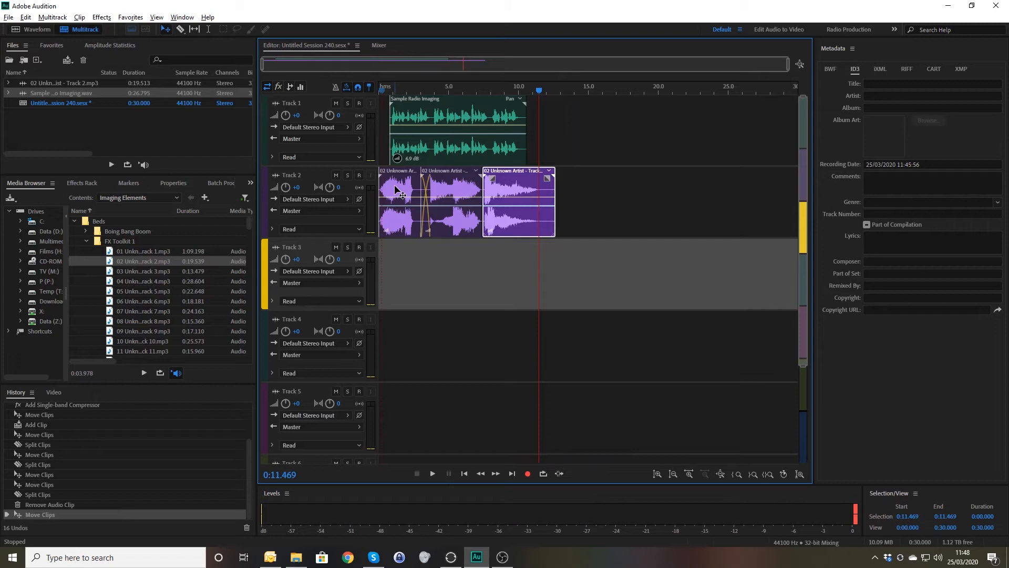
mouse_move(403, 196)
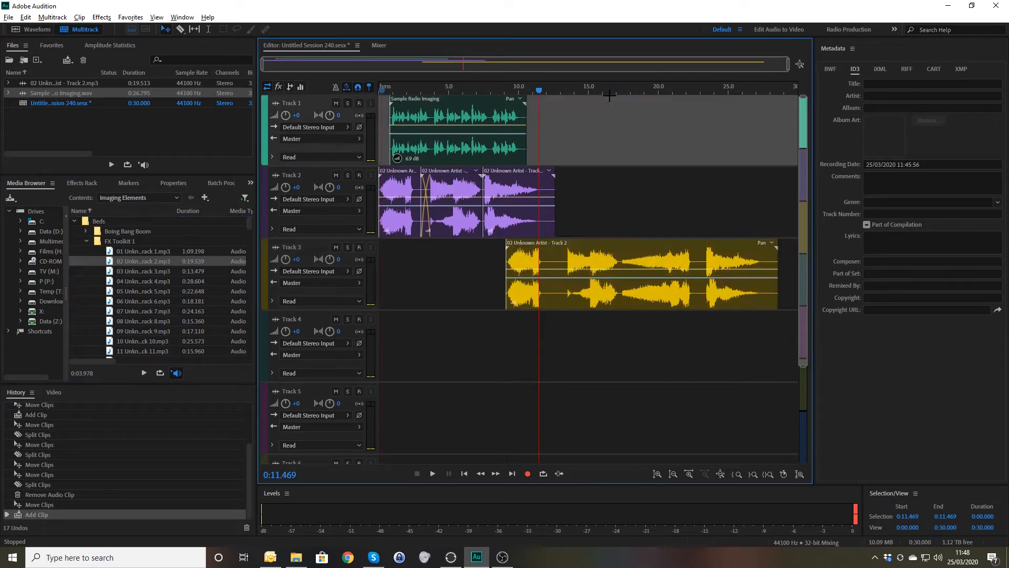
Cut the Track 3 clip down to a short piece near 3.9 seconds, trim it and add a fade in
click(620, 90)
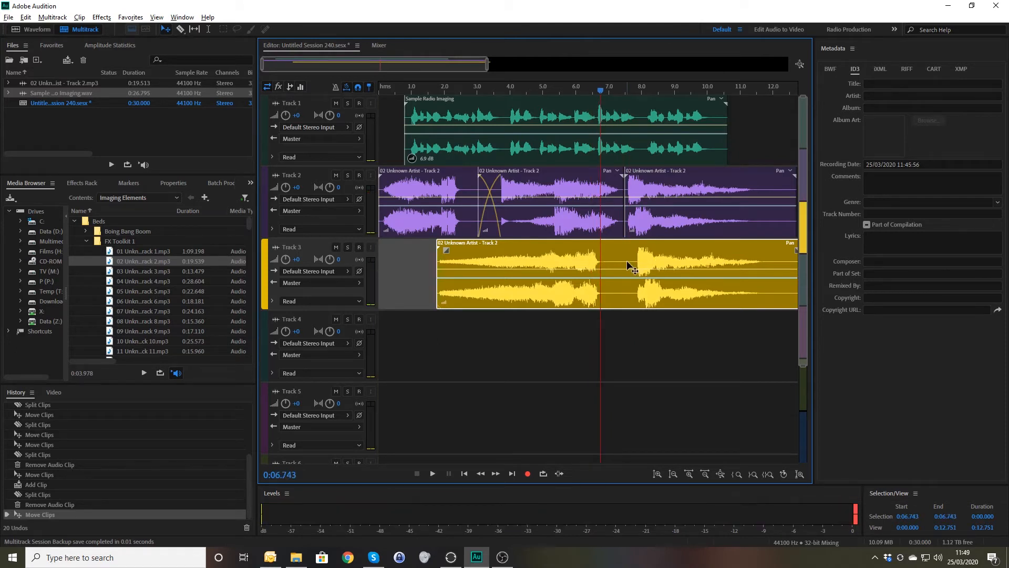
click(601, 274)
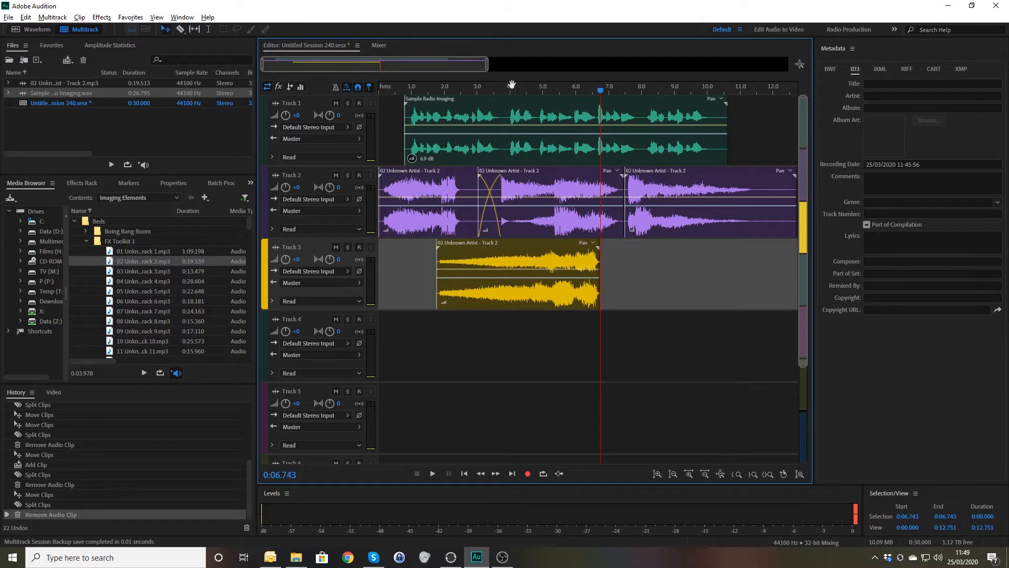
click(506, 89)
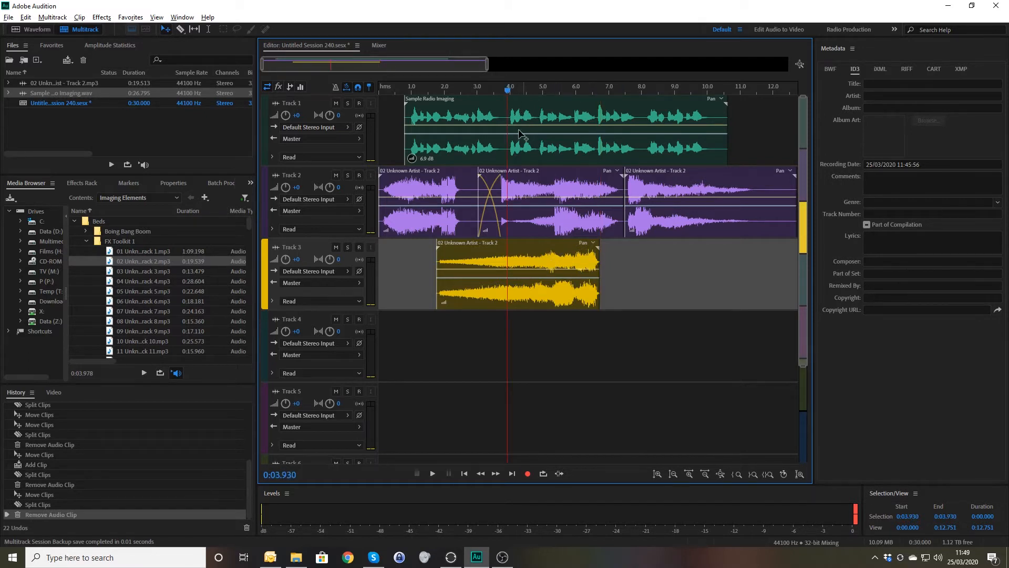
click(515, 270)
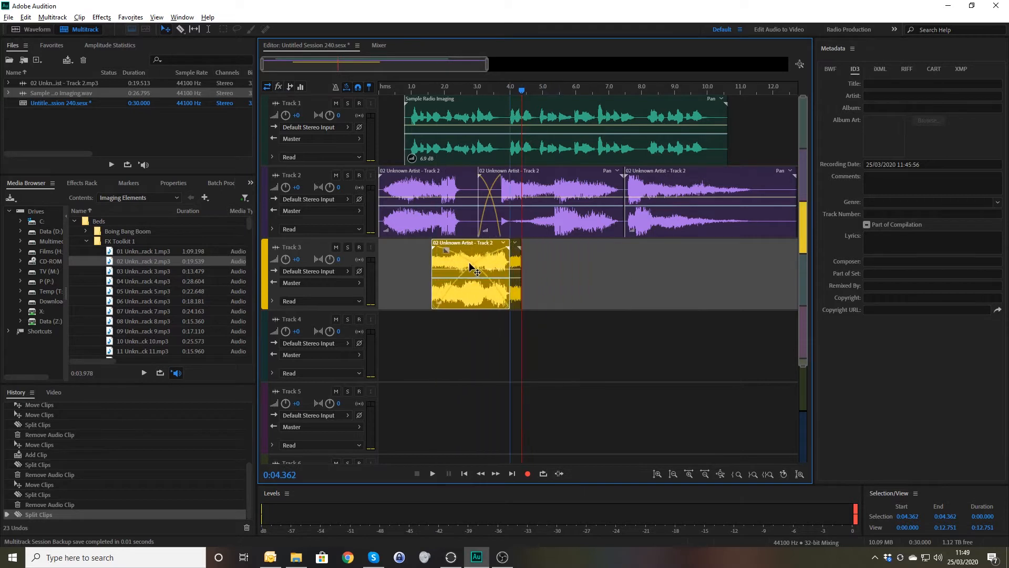
drag(469, 274, 488, 273)
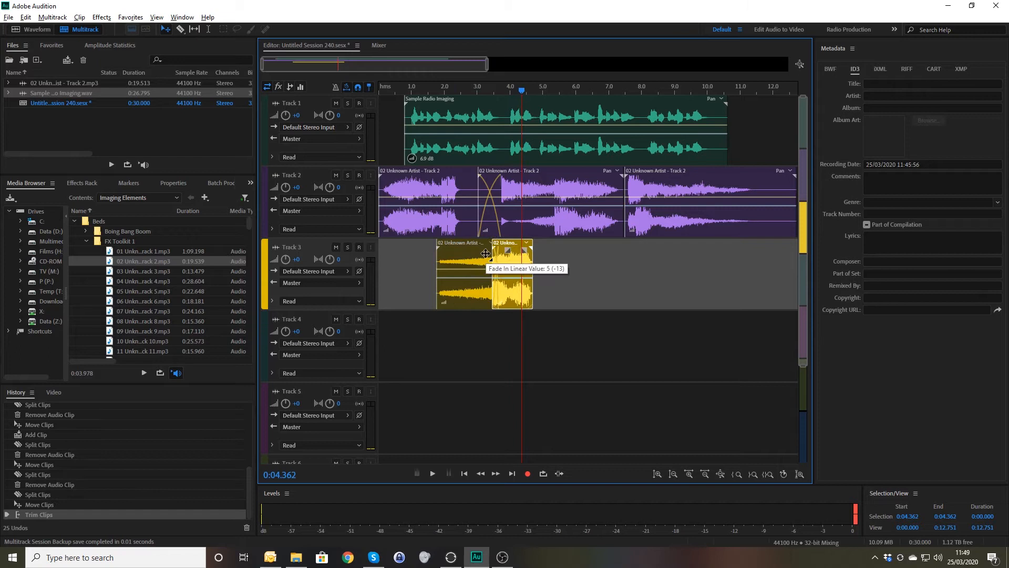
drag(485, 252, 479, 251)
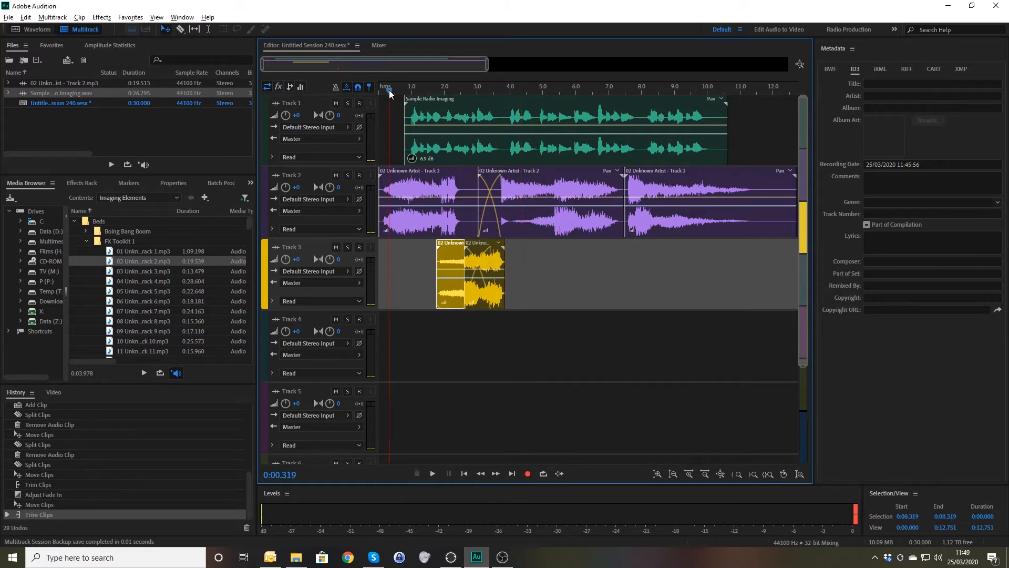
Match Clip Loudness across the selected clips and play the mix back from the start
click(432, 473)
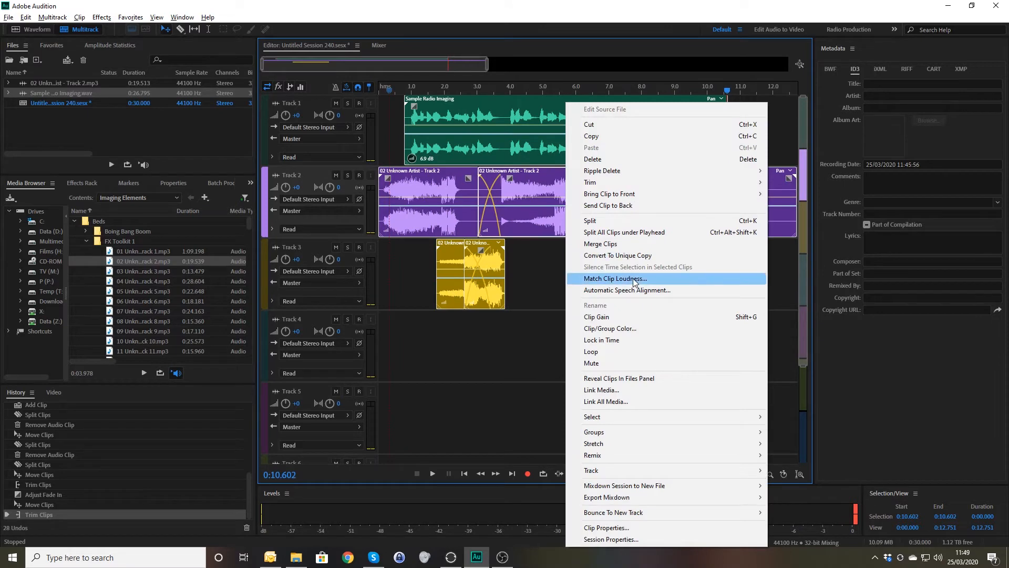
click(614, 278)
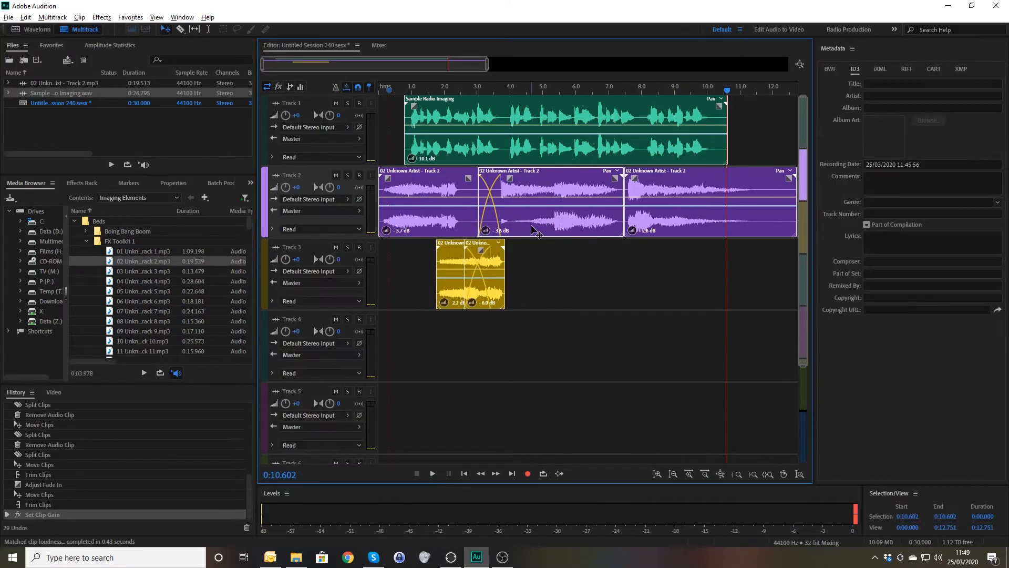
click(391, 88)
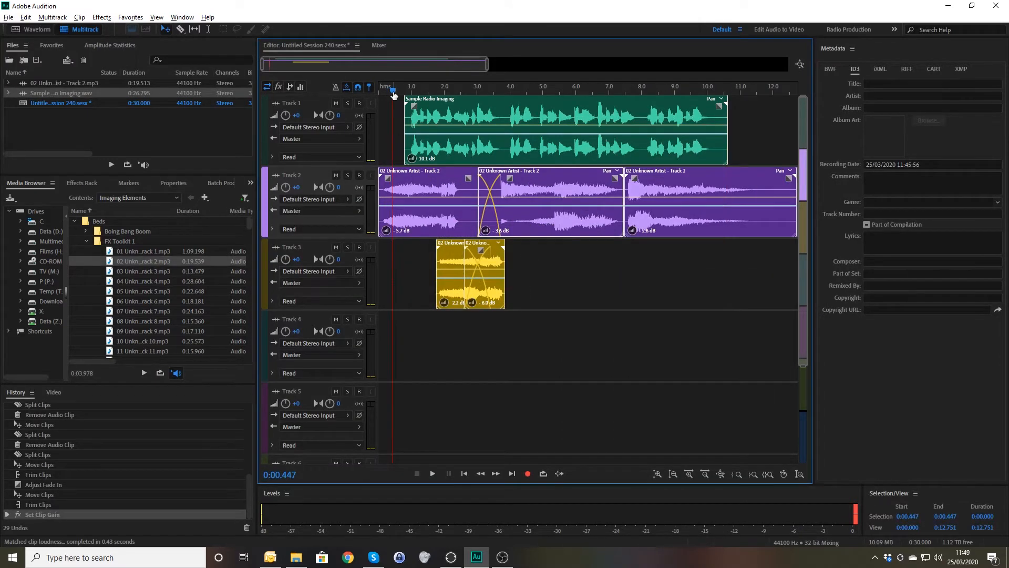
click(432, 473)
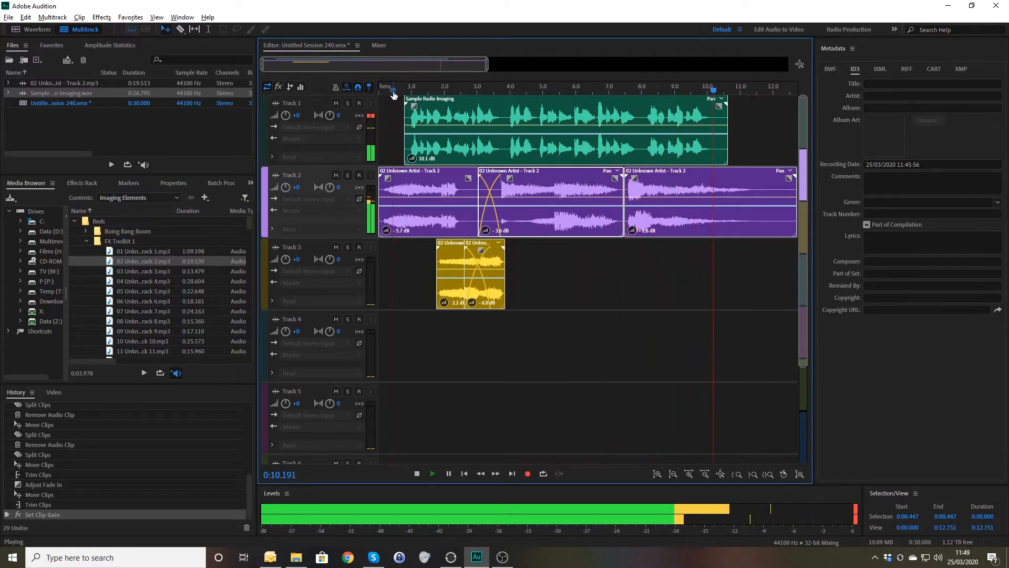
double_click(294, 103)
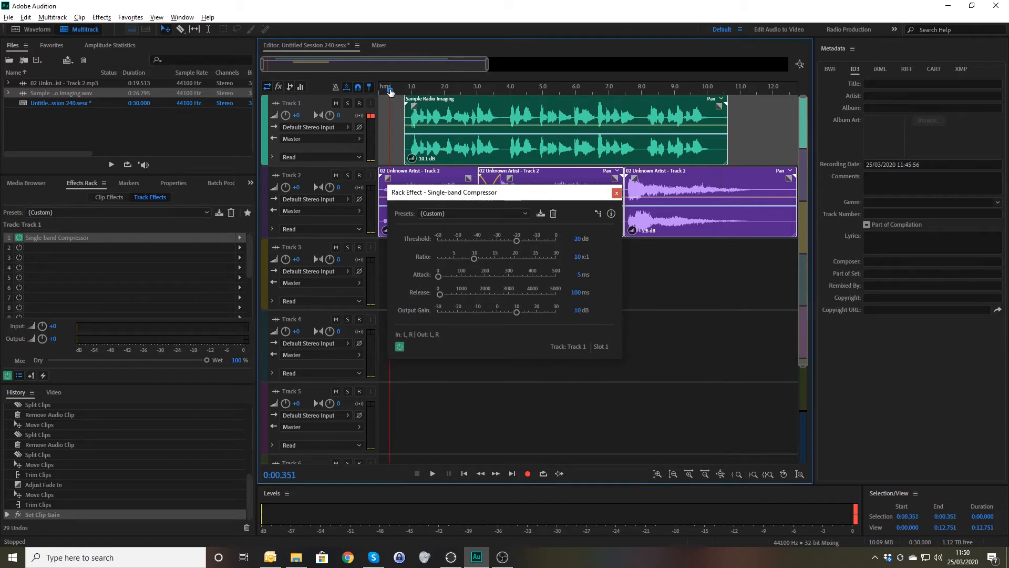
Review Track 1's 10:1 single-band compressor settings and close the Rack Effect window
click(432, 474)
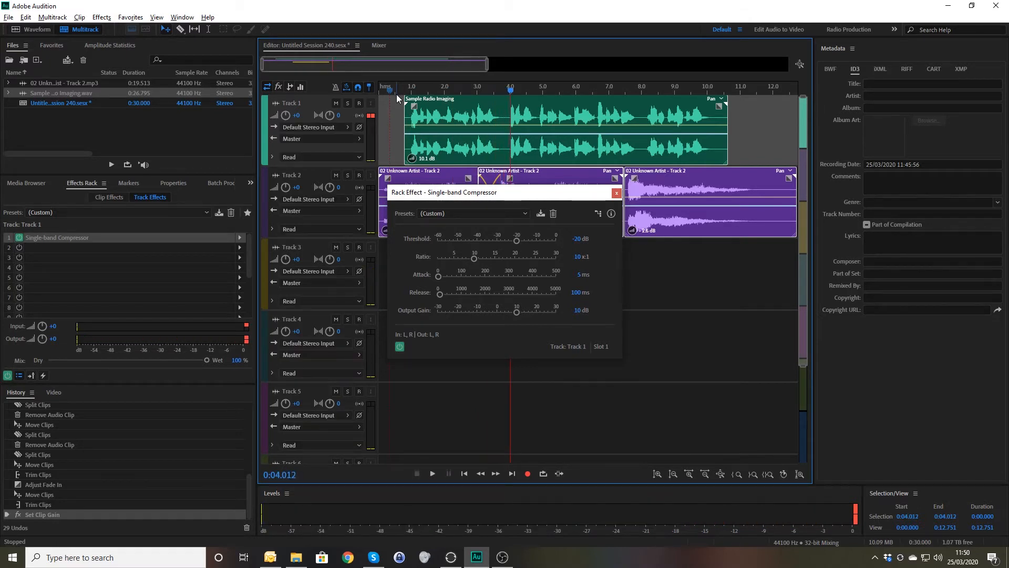
click(615, 193)
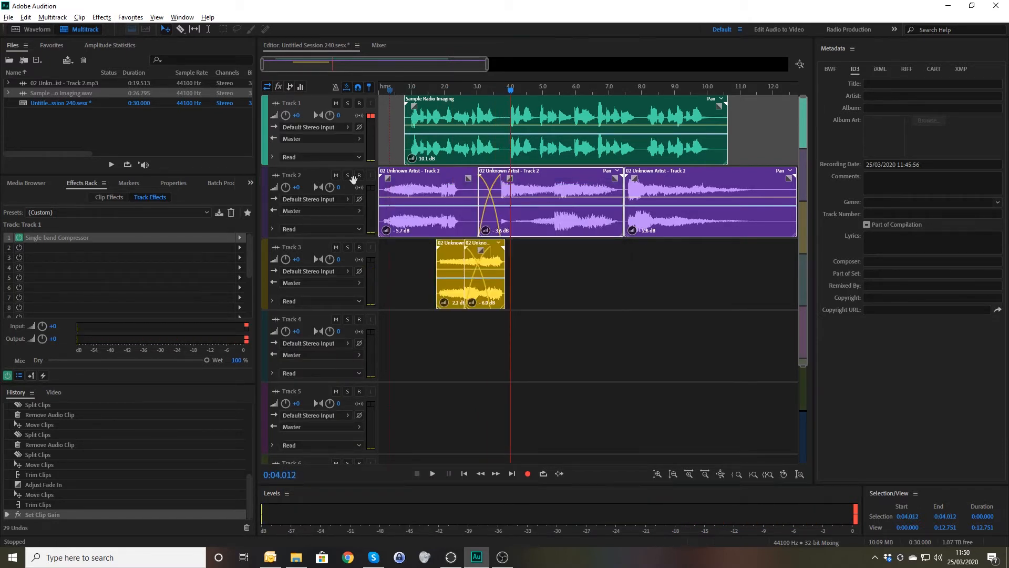
Add a Multiband Compressor to Track 1's slot 2 with the Light Compression preset
click(240, 248)
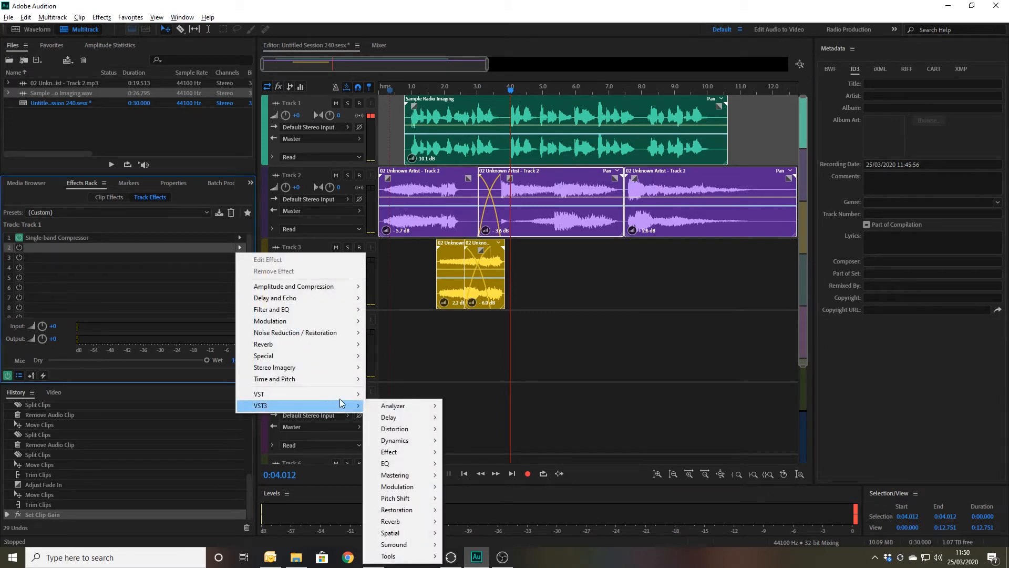
mouse_move(396, 474)
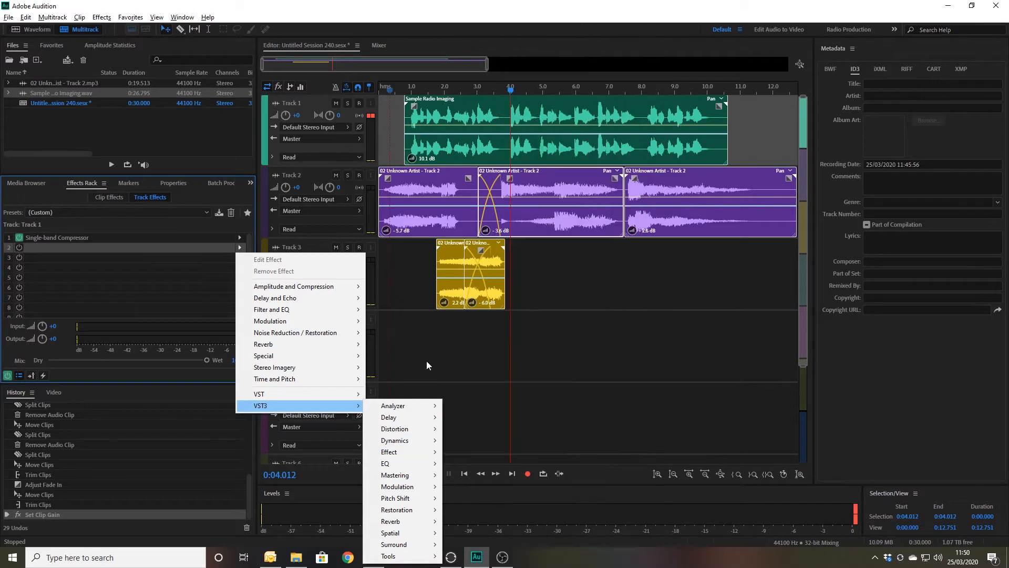
mouse_move(517, 375)
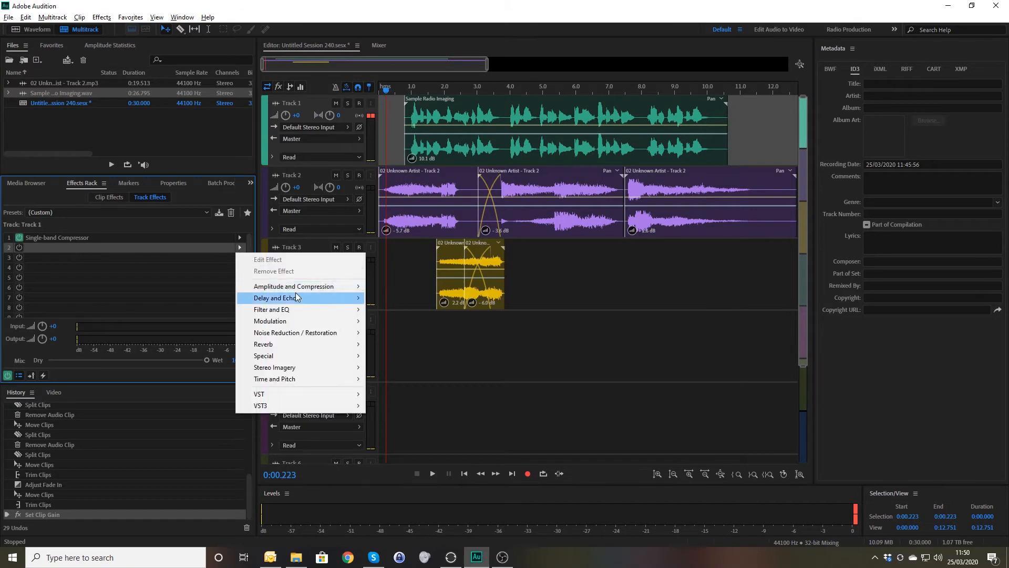
click(293, 286)
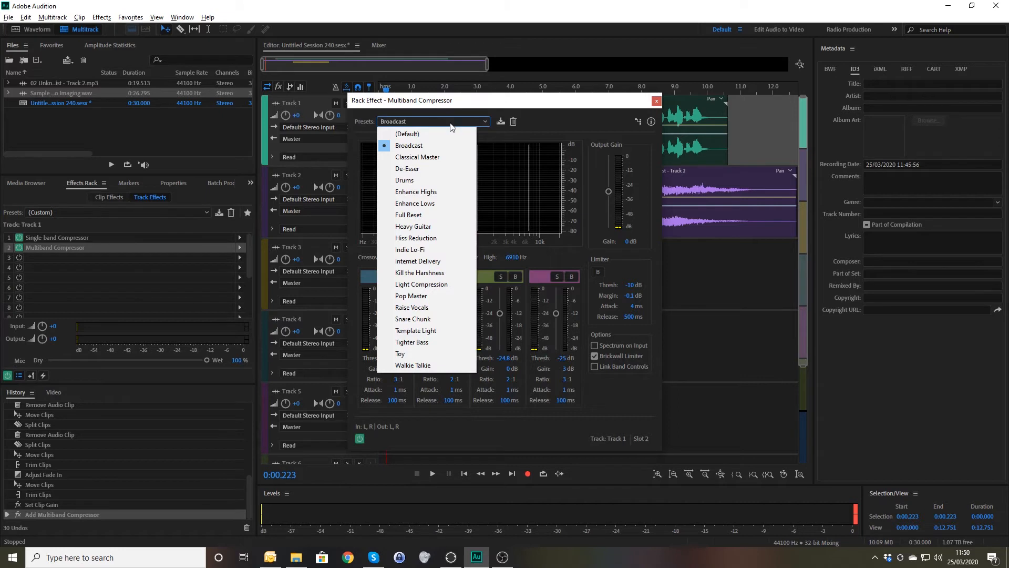
click(421, 283)
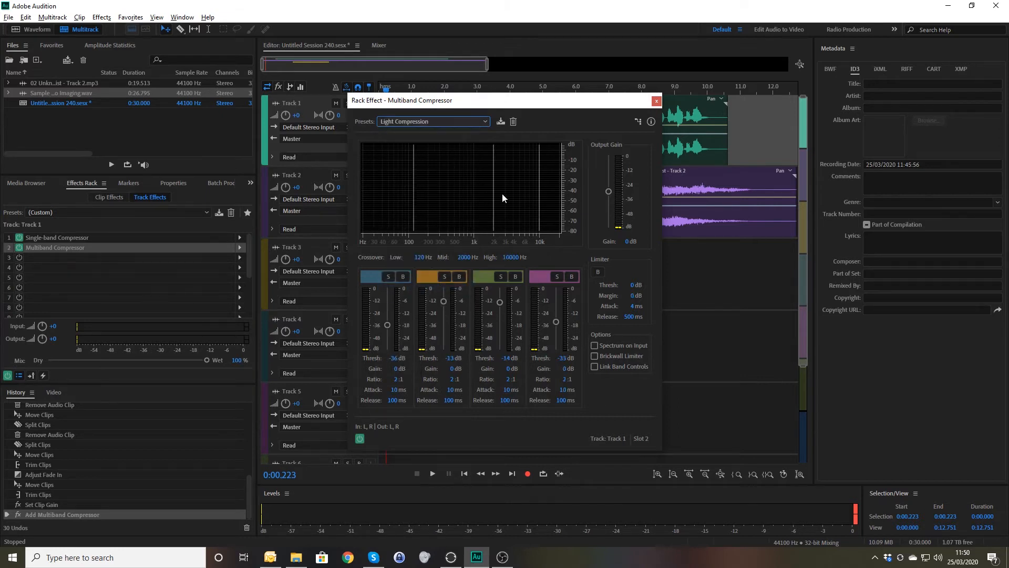
click(656, 101)
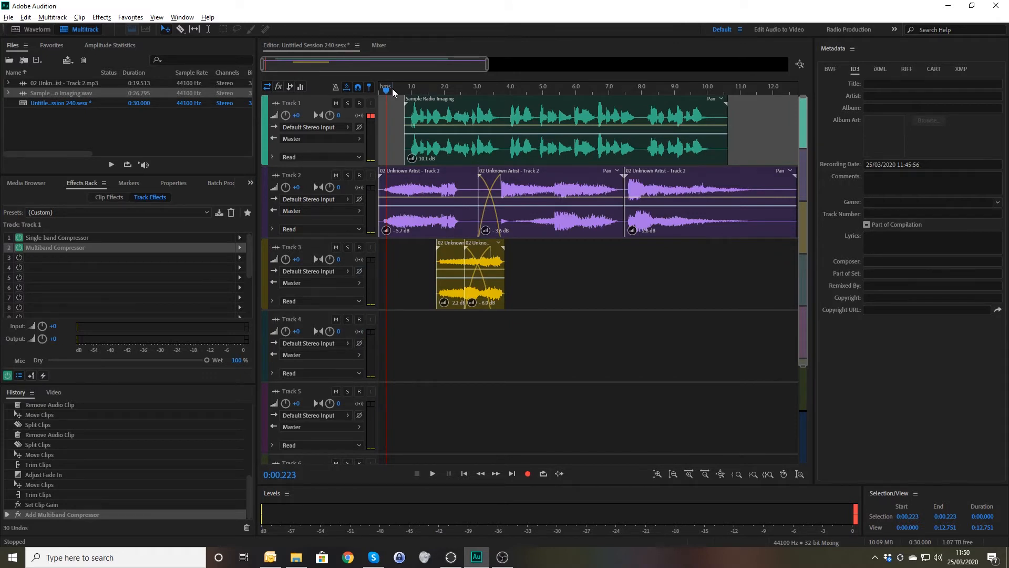
click(432, 473)
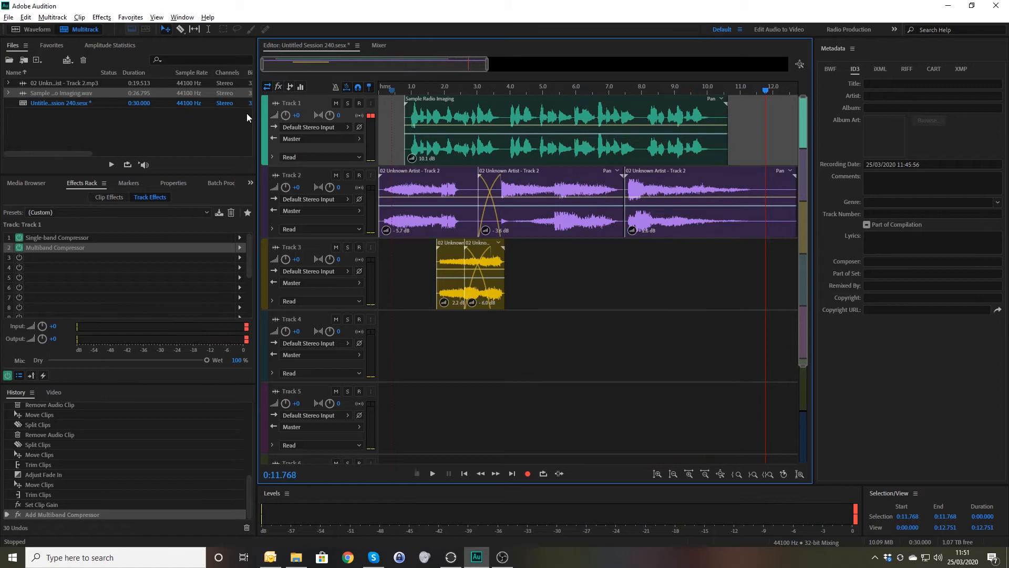
mouse_move(410, 185)
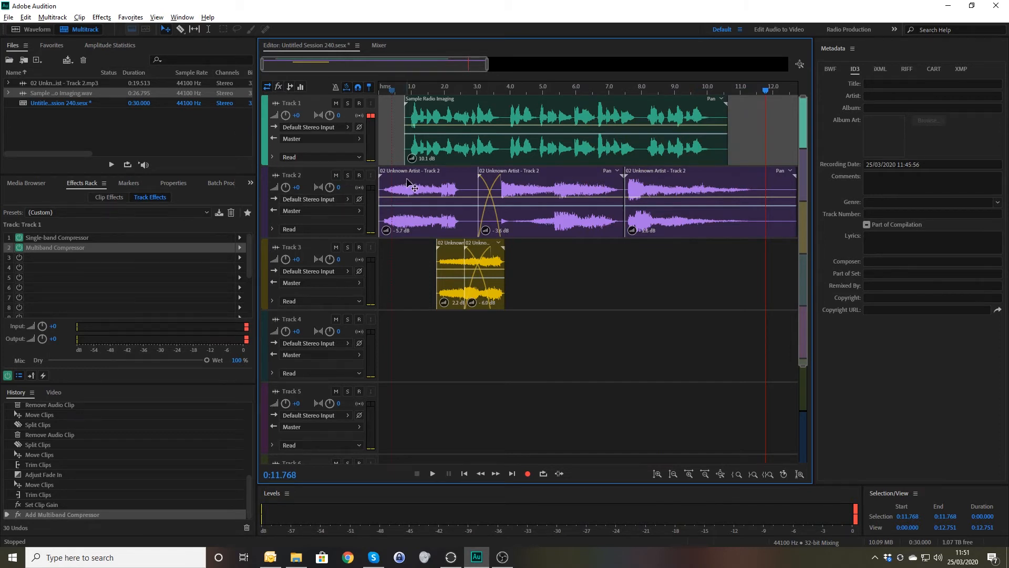
mouse_move(651, 236)
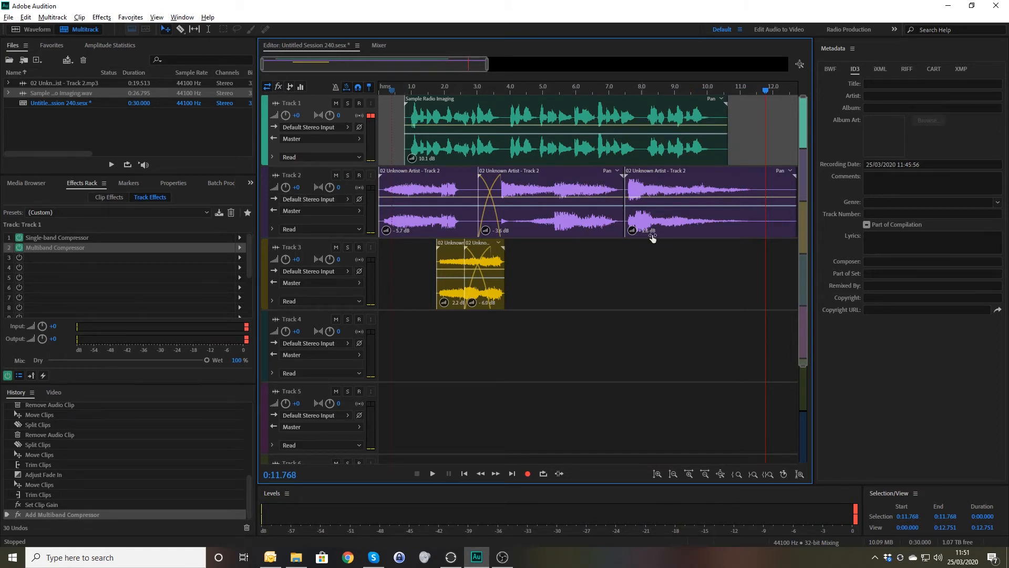
mouse_move(182, 17)
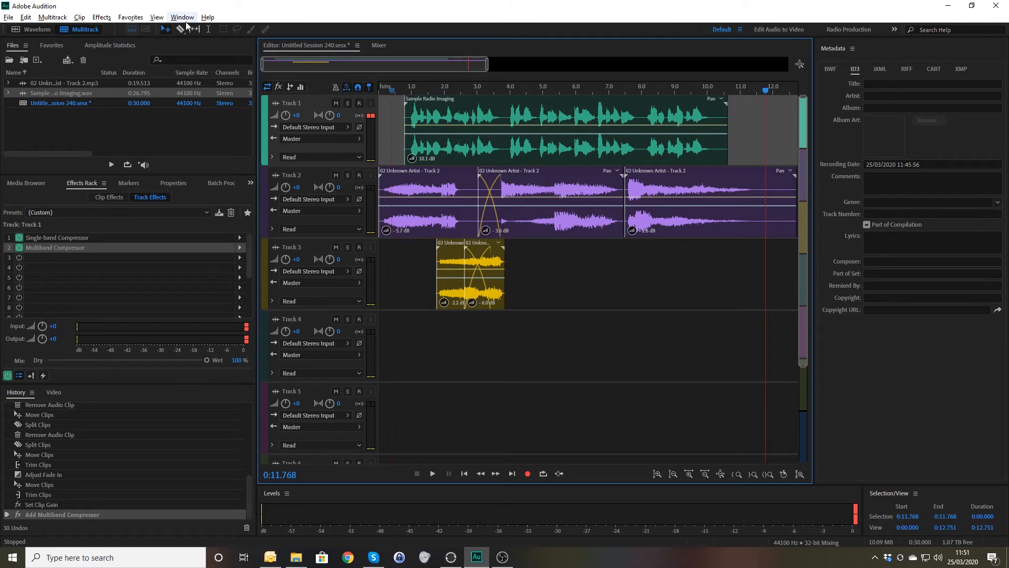
Show the Essential Sound panel and tag the Sample Radio Imaging clip as Dialogue
click(182, 17)
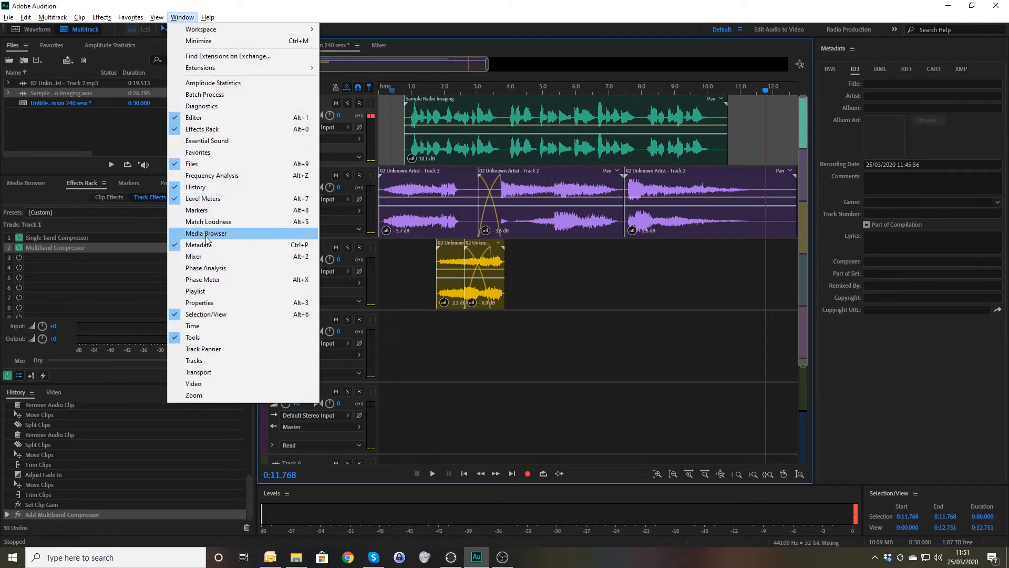
click(200, 245)
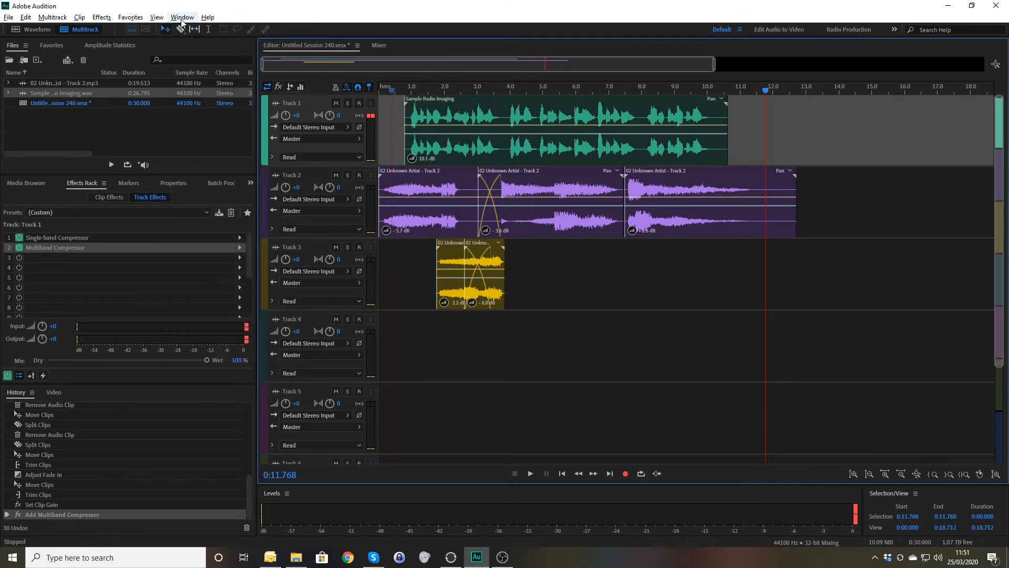
click(182, 17)
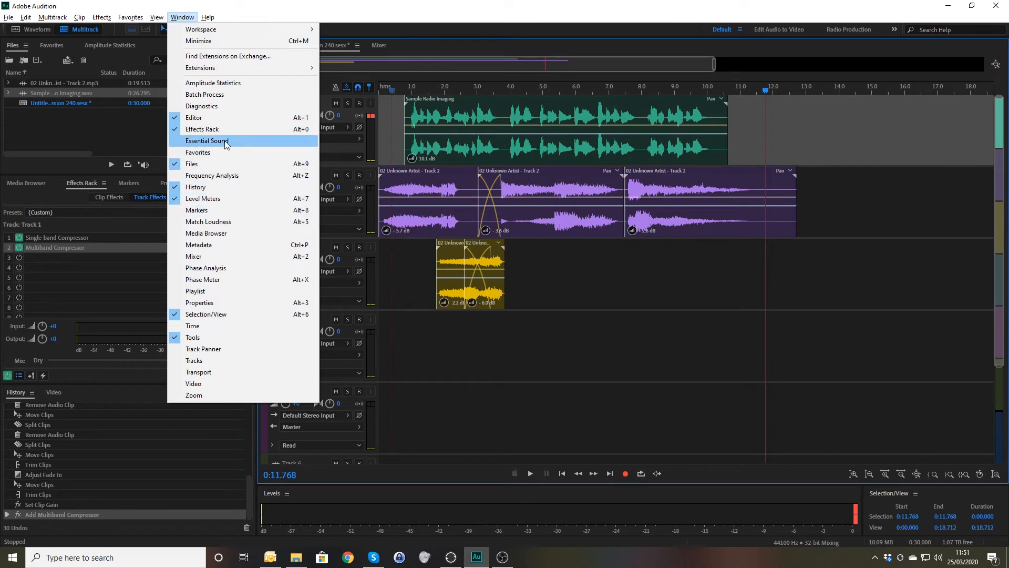
click(207, 140)
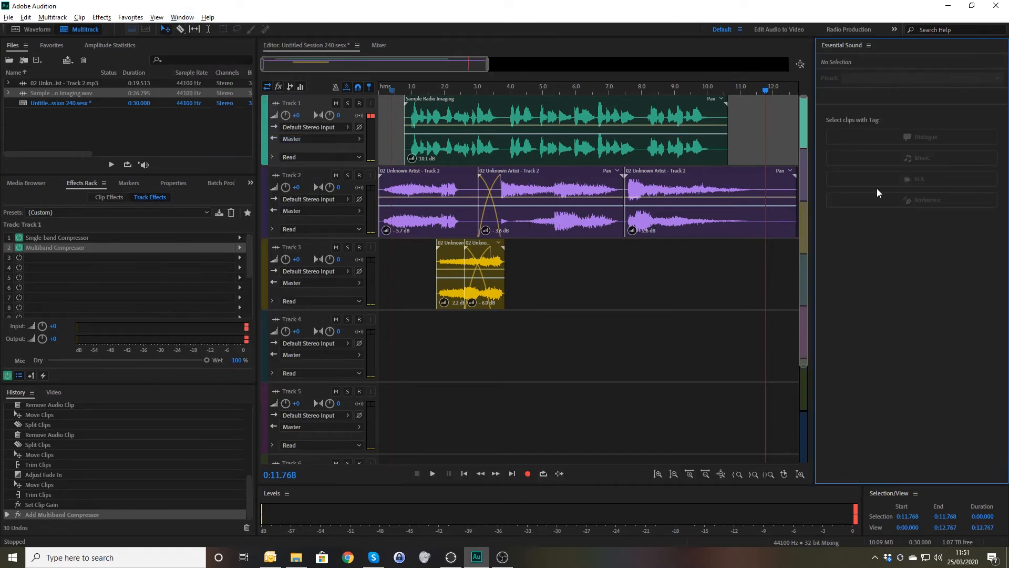
click(561, 128)
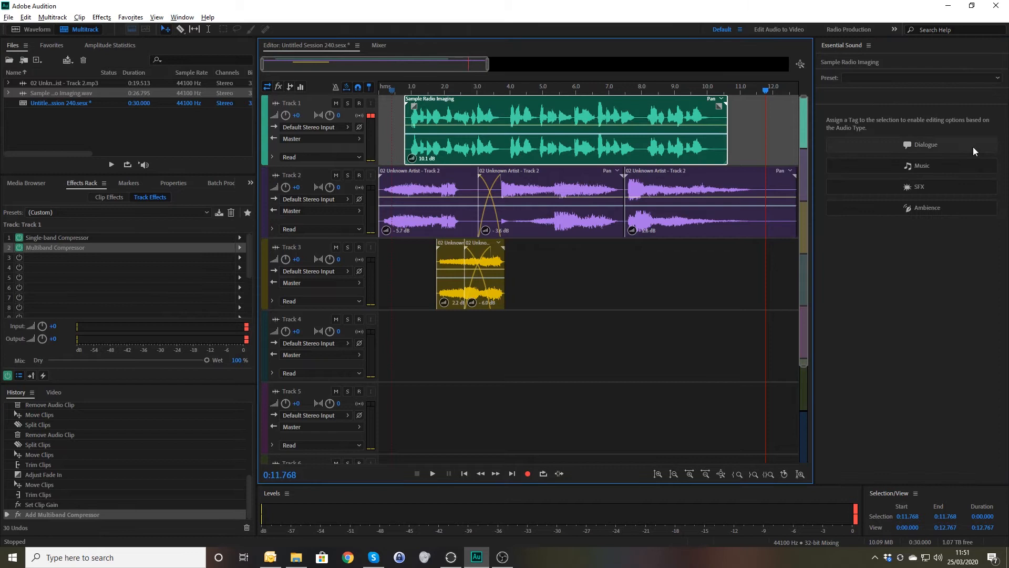
click(925, 144)
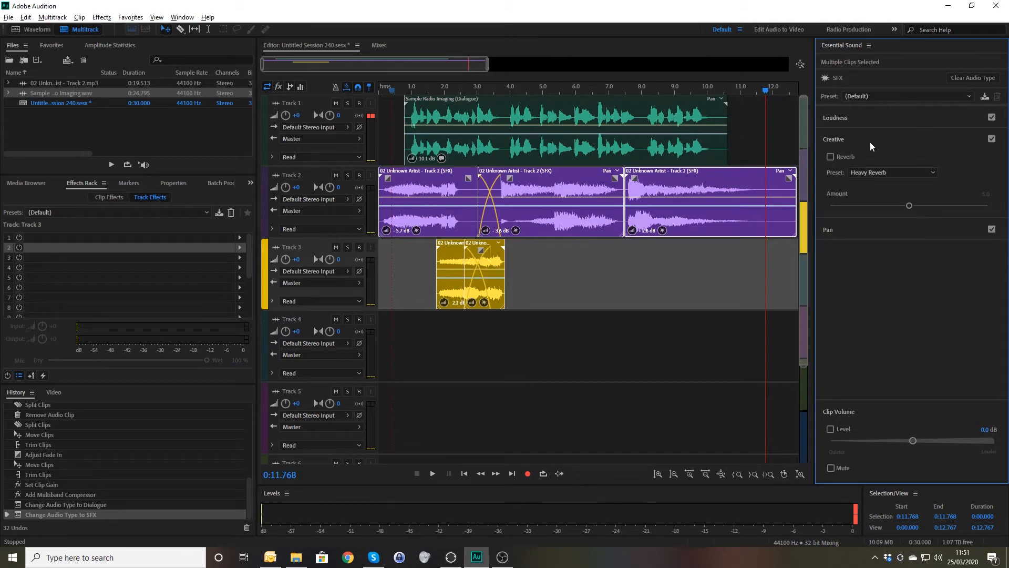
click(432, 473)
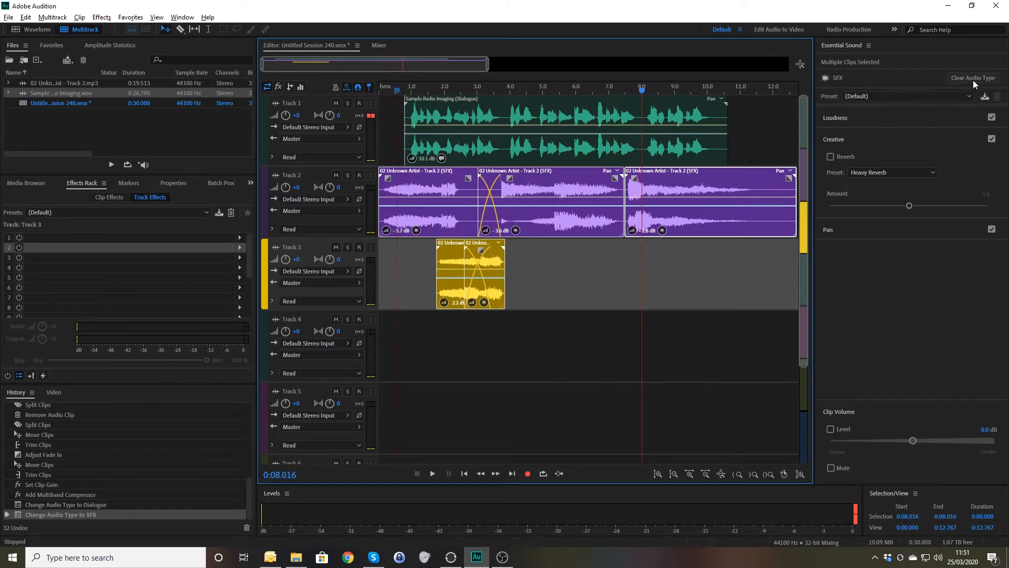
Tag the bed clips as Music with ducking against dialogue and 50 ms fades
click(972, 78)
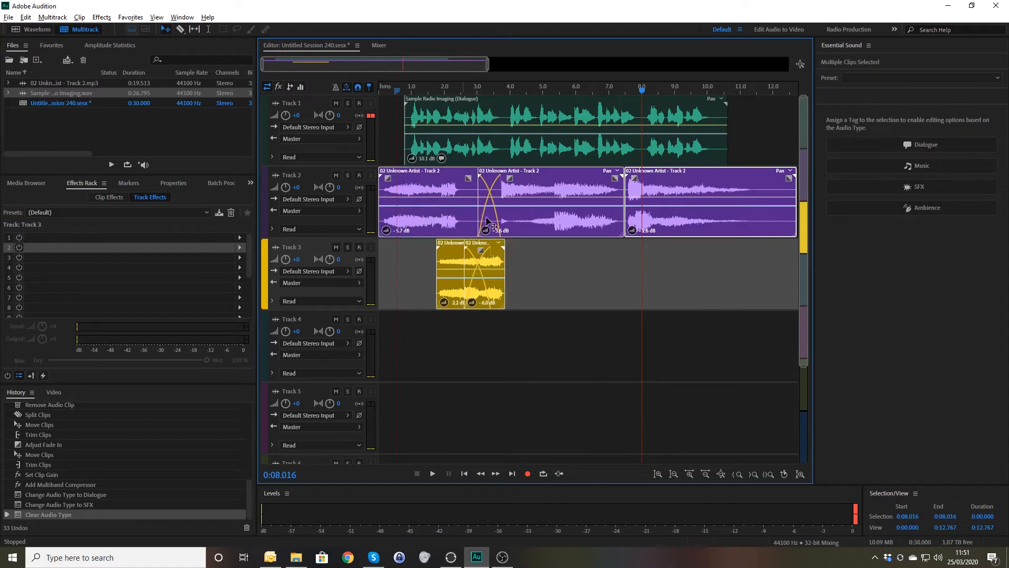
click(919, 165)
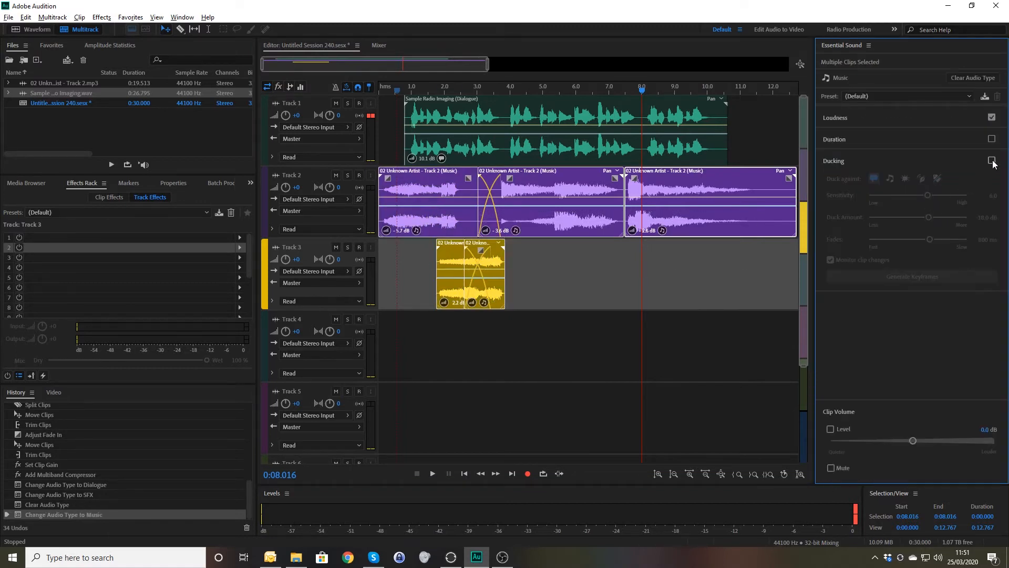
click(991, 160)
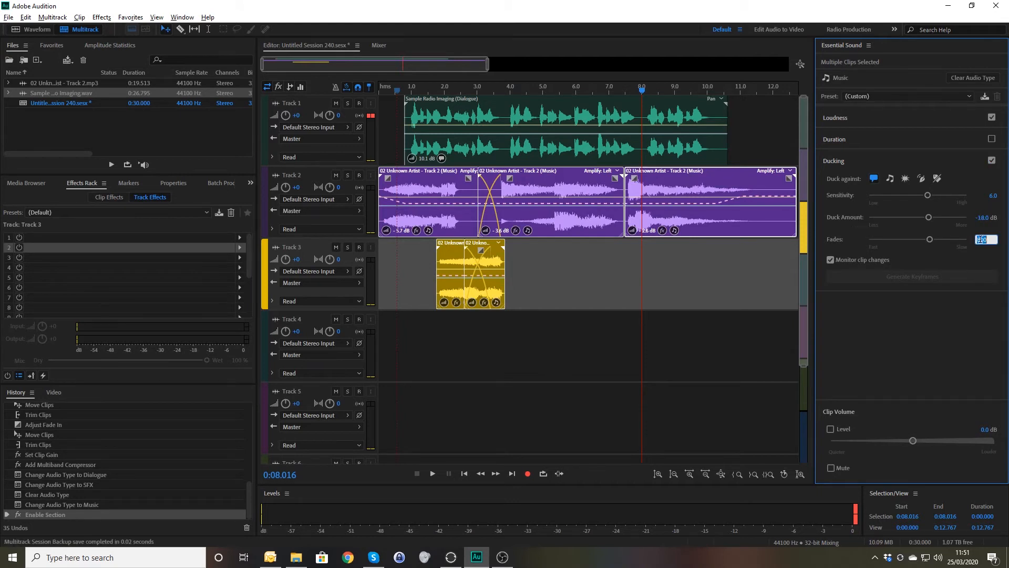
drag(928, 238, 869, 239)
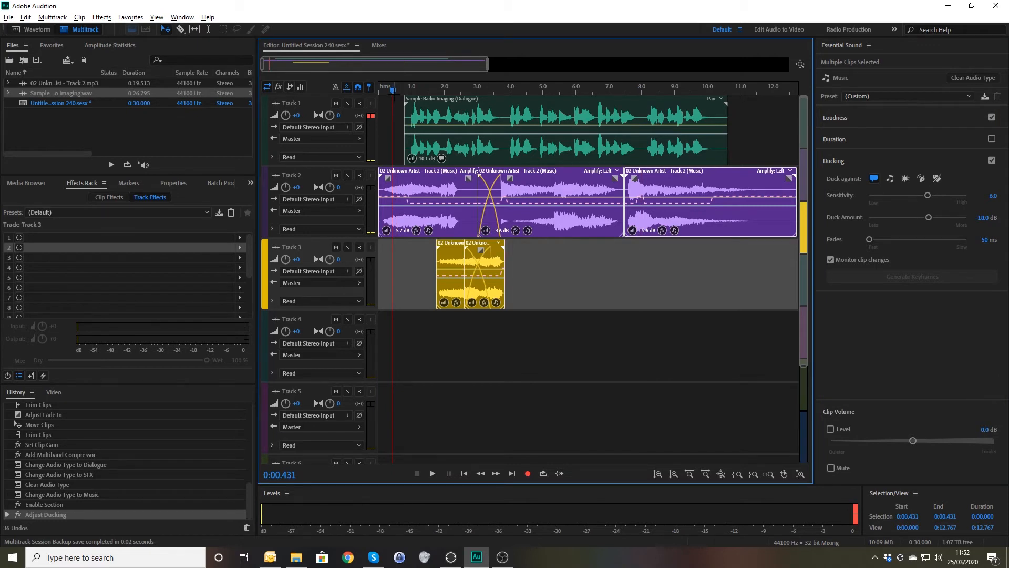
click(432, 473)
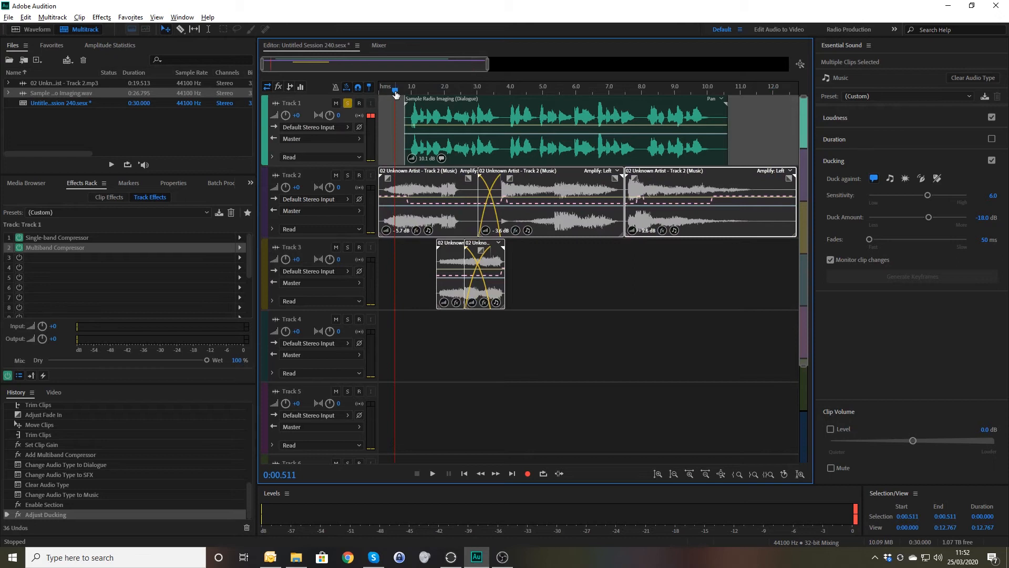
Solo Track 1 so only the dialogue plays, silencing the bed clips
click(432, 474)
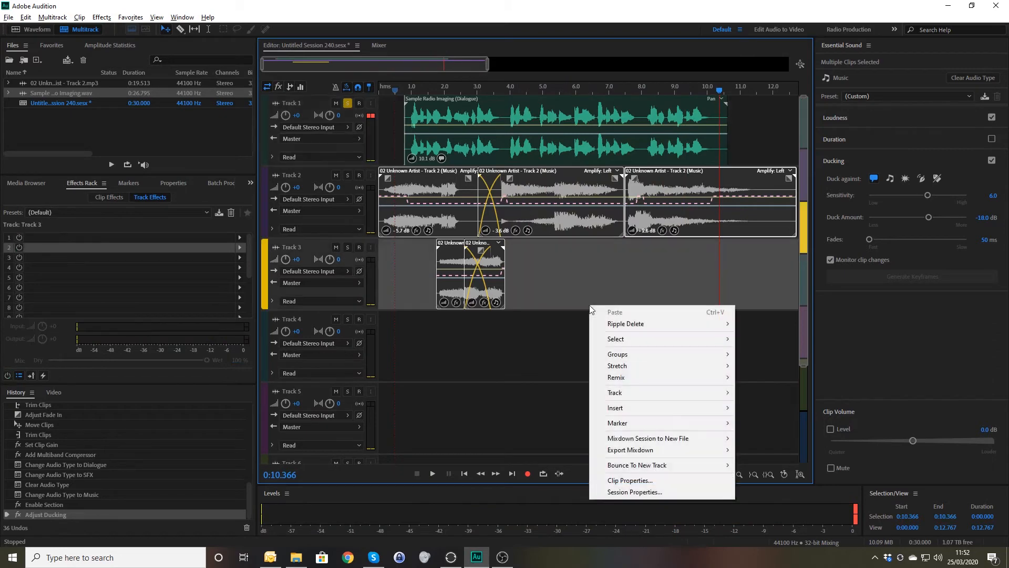
Mix the entire session down to a new file, Untitled Session 240 Mixdown 1
click(647, 439)
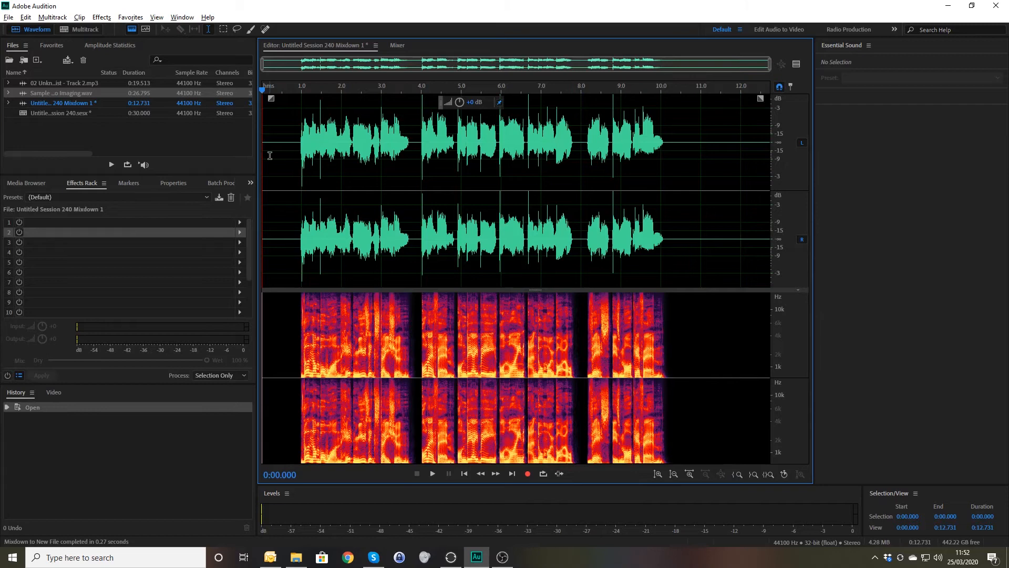
mouse_move(230, 237)
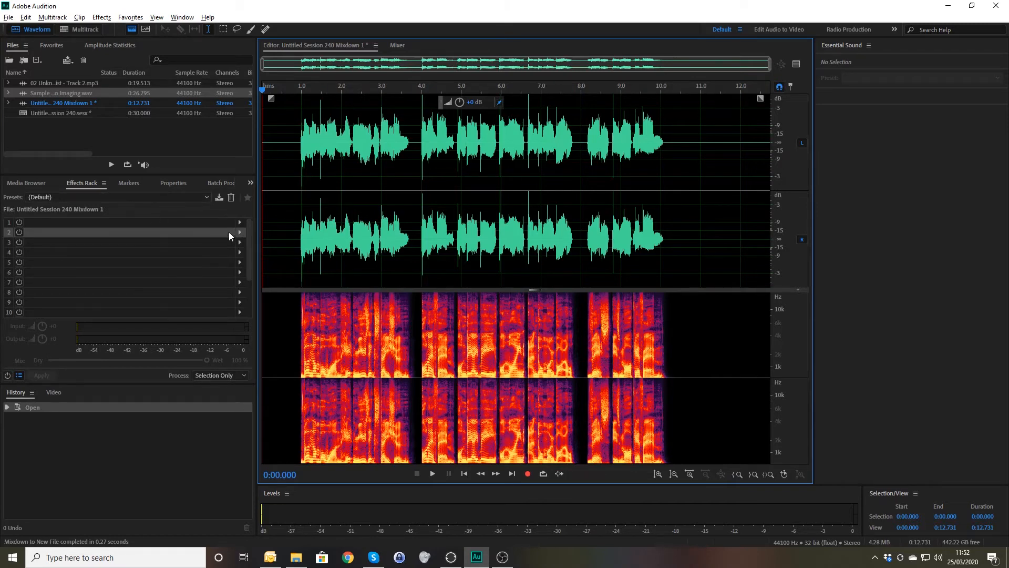
mouse_move(249, 220)
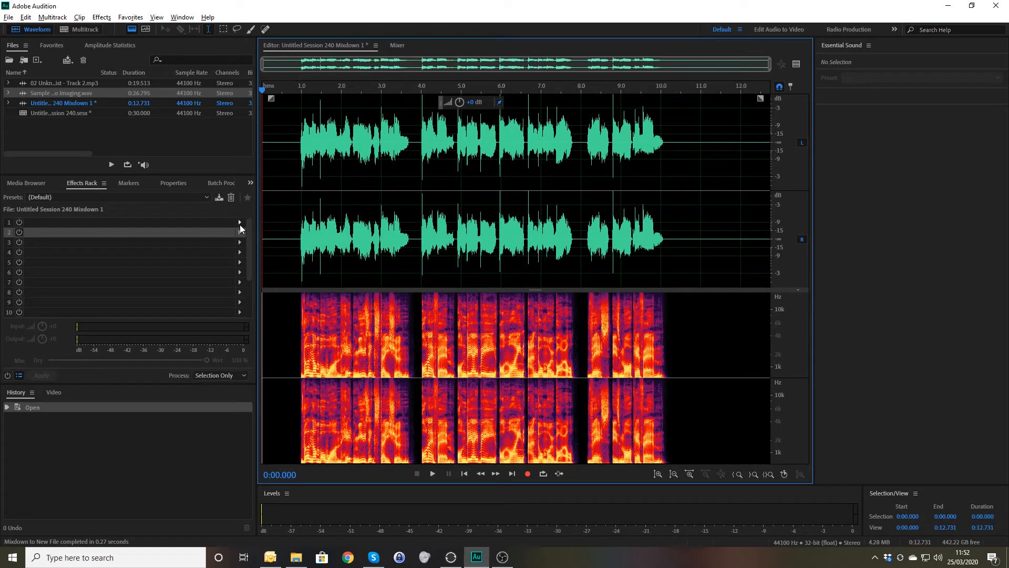
Add a Broadcast Multiband Compressor in Effects Rack slot 1, preview it, and apply it to the mixdown
click(240, 222)
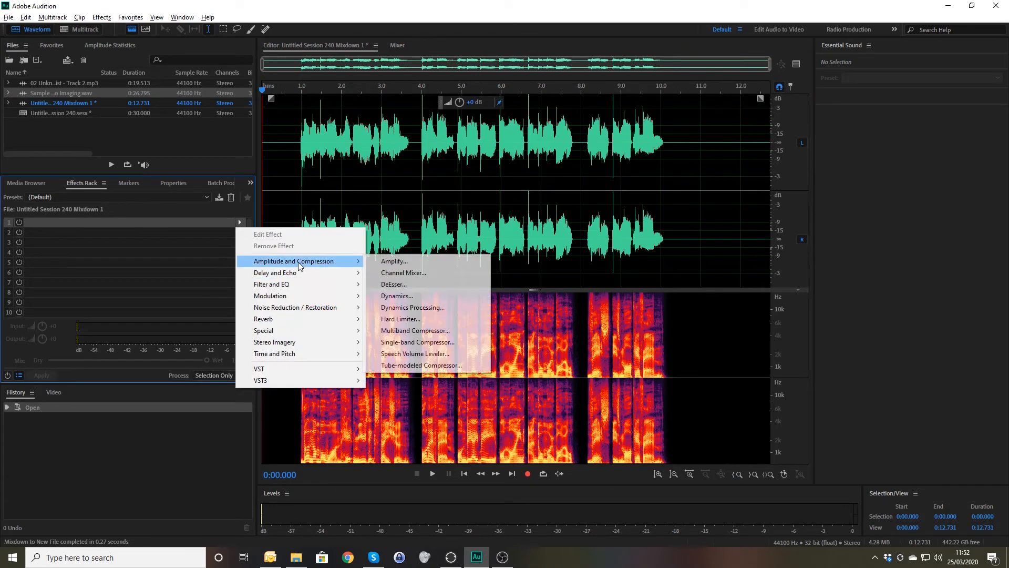
click(416, 330)
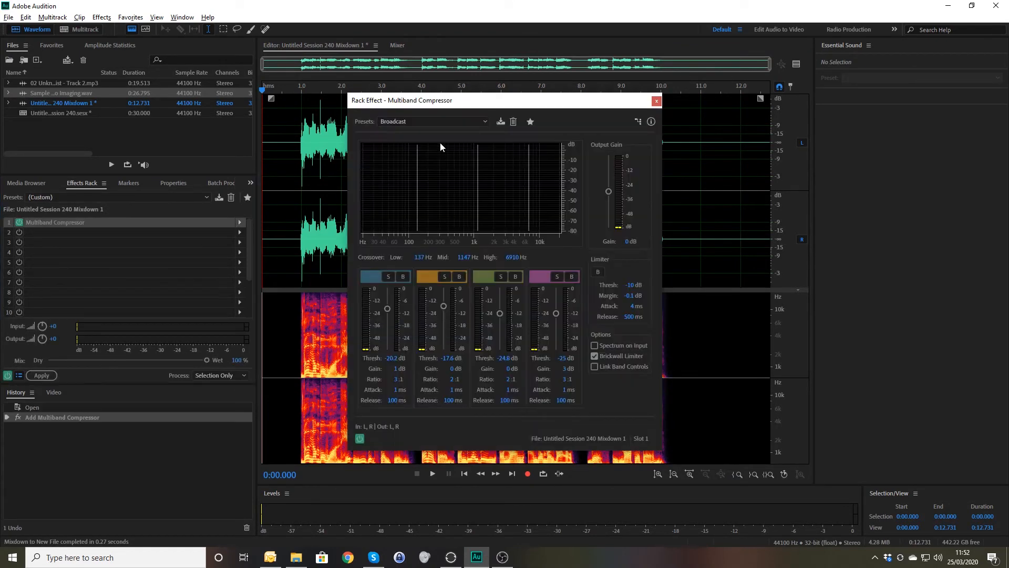
click(656, 101)
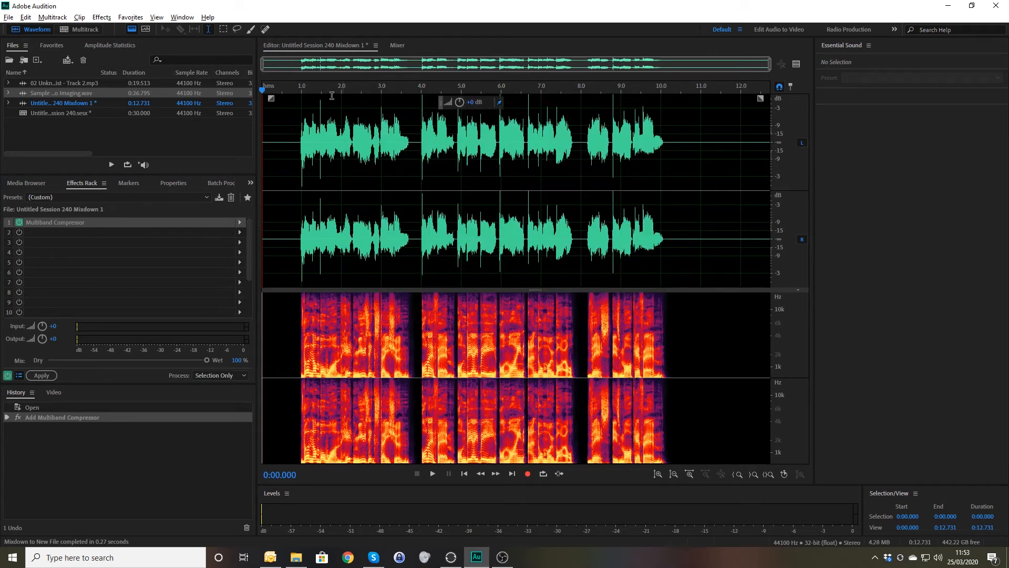
click(431, 474)
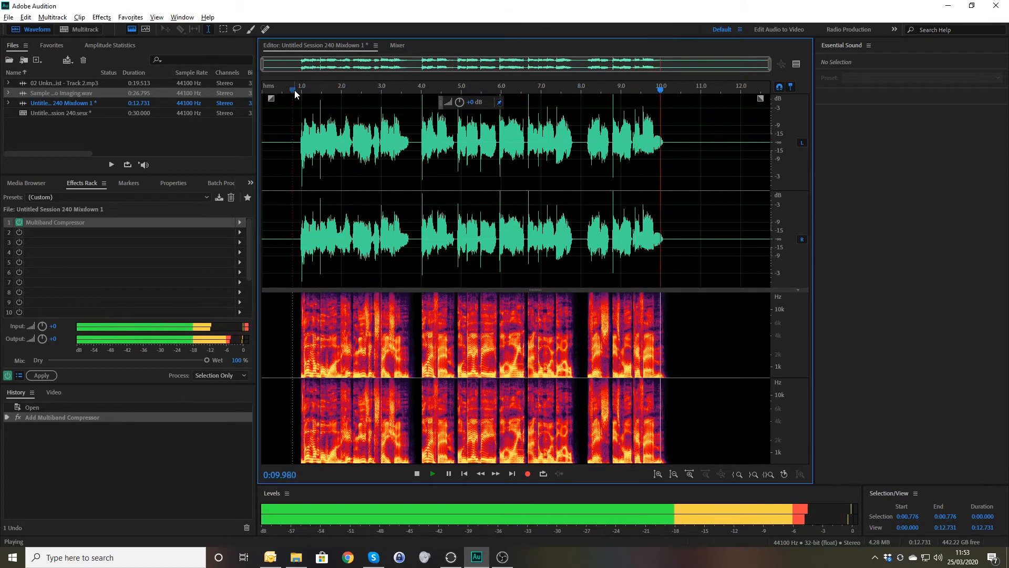
click(432, 474)
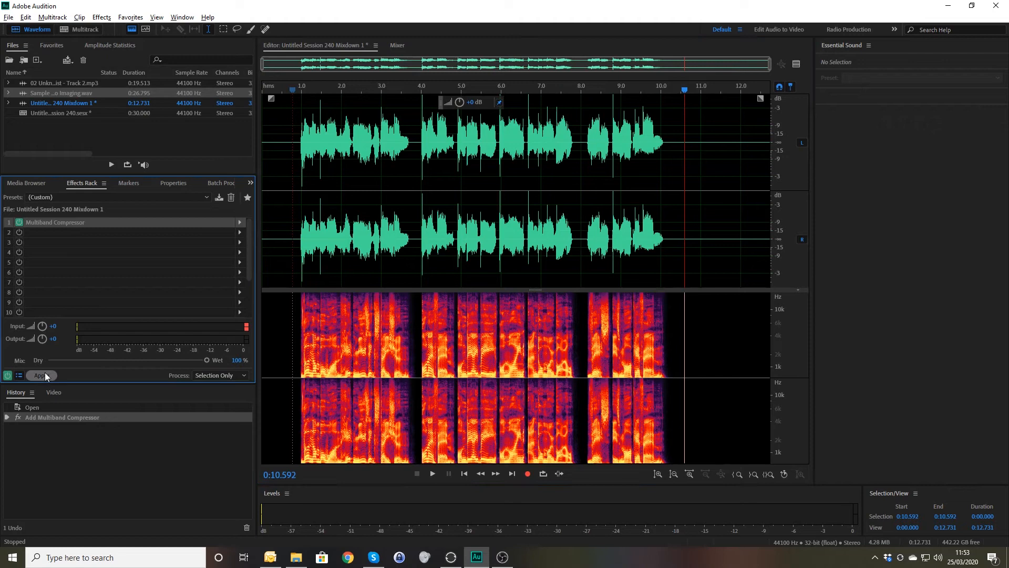
click(40, 376)
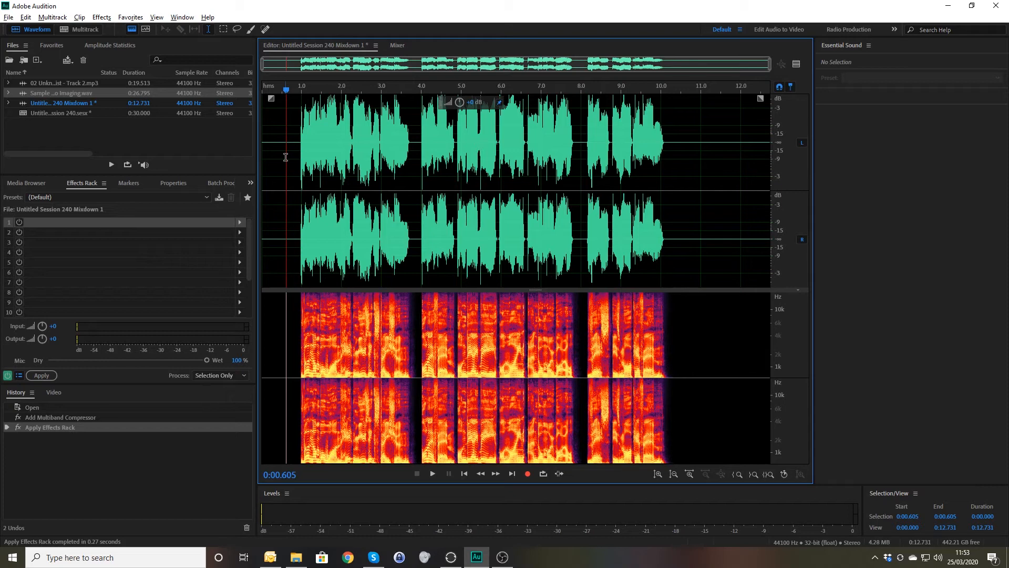
Stack a second Broadcast Multiband Compressor on the compressed mixdown and preview the over-compressed result
click(432, 474)
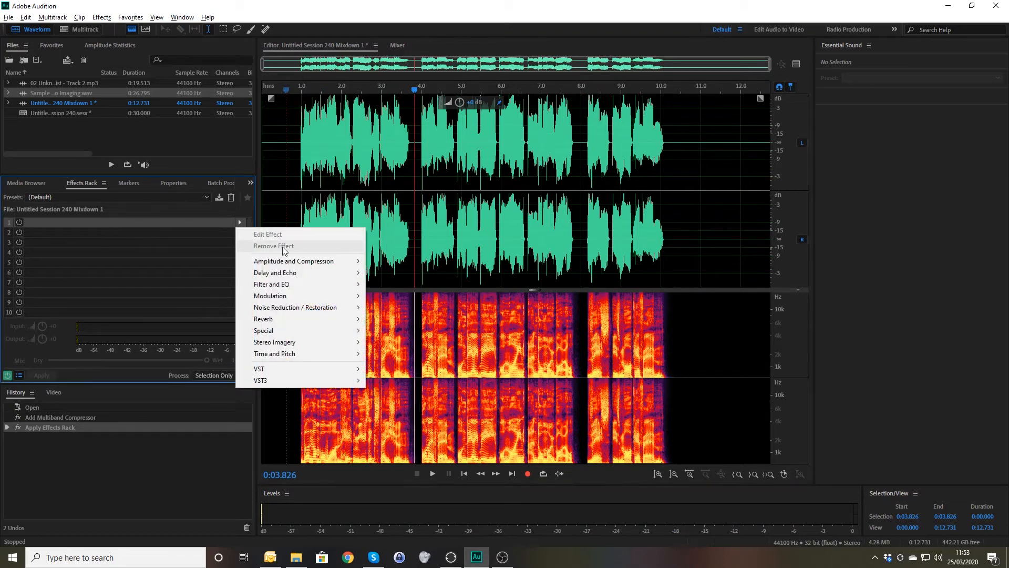
mouse_move(294, 261)
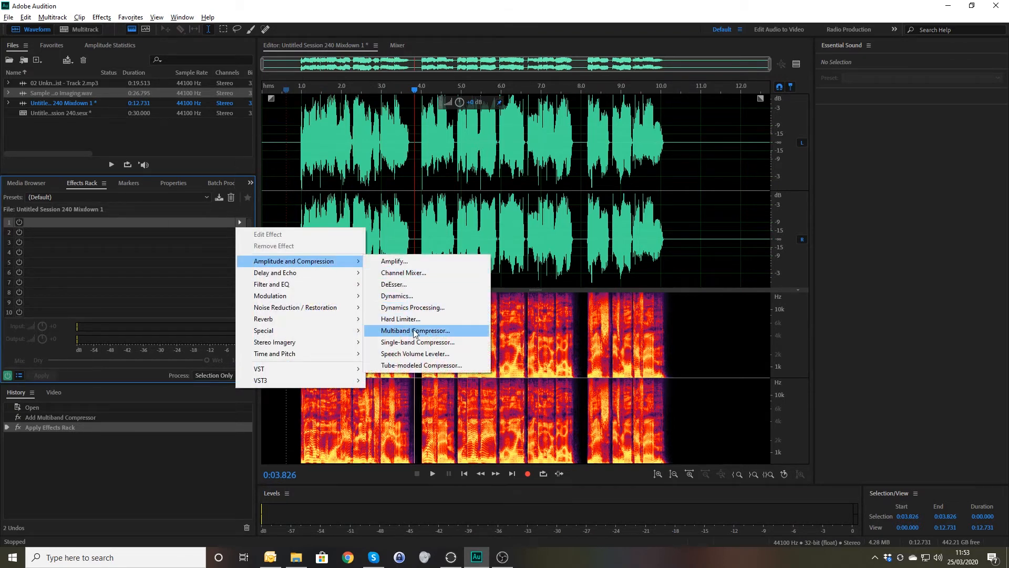
click(414, 330)
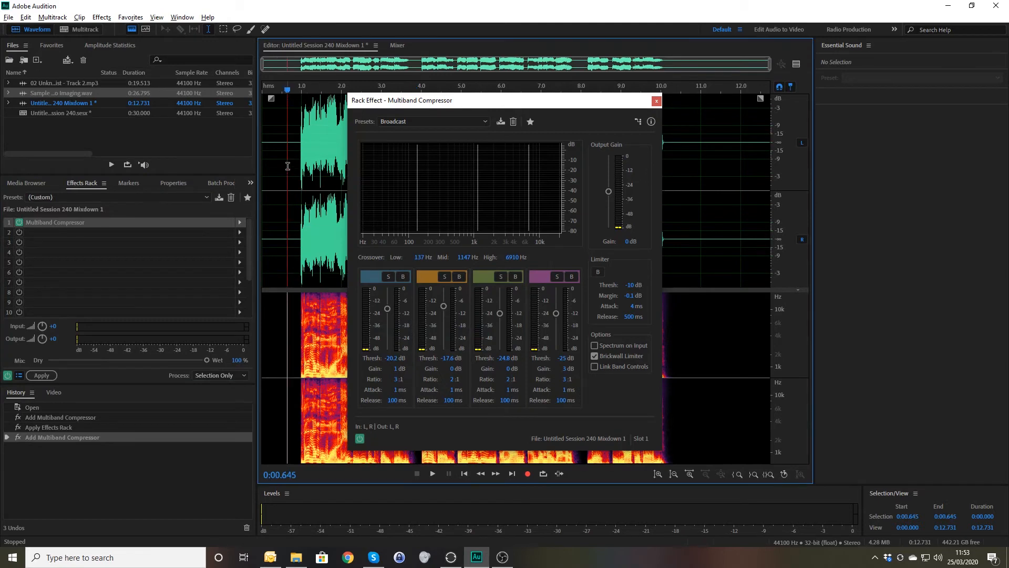
click(432, 474)
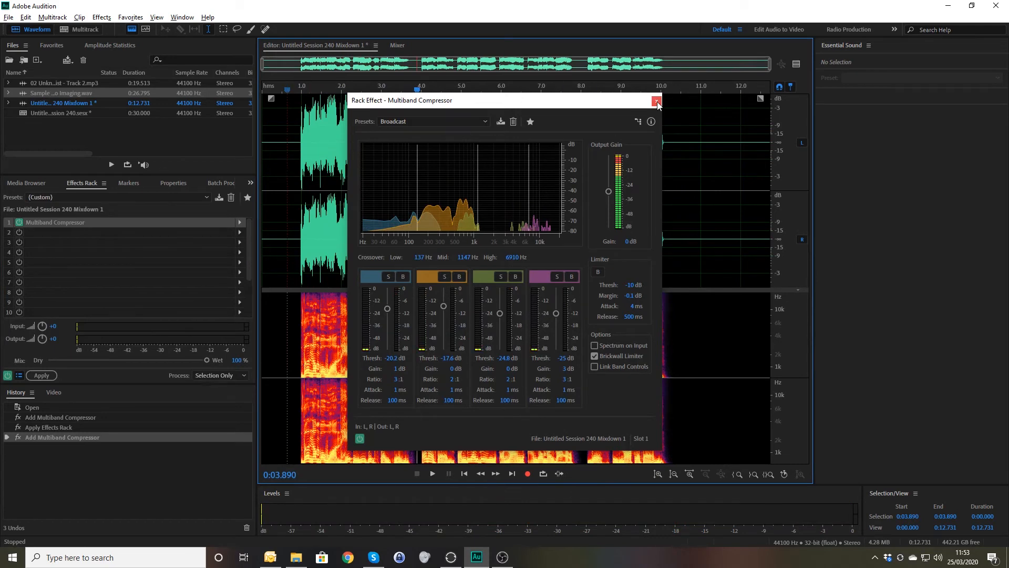
click(656, 102)
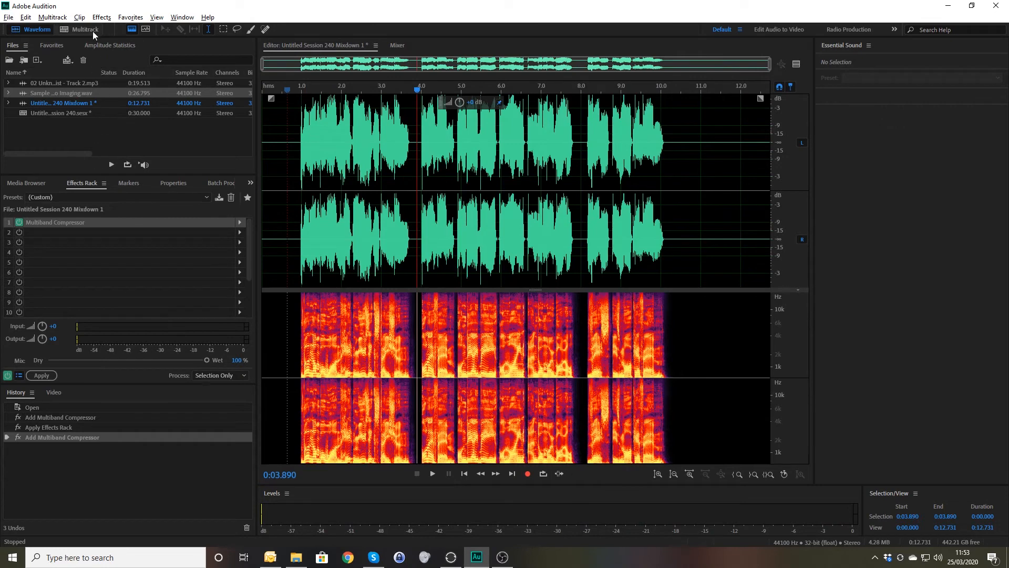
Switch back to the multitrack session from the mixdown file
click(85, 29)
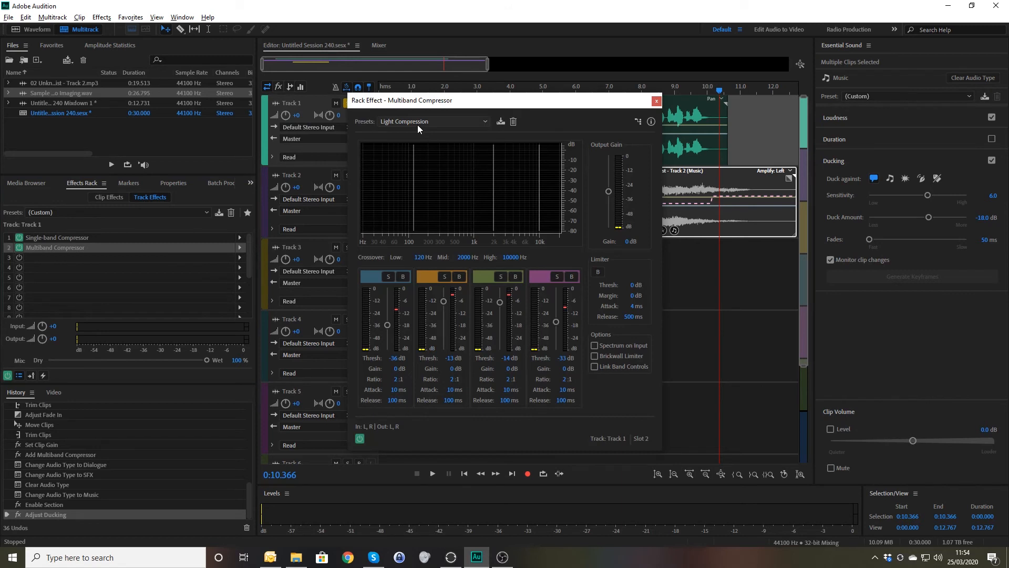
Audition Track 1's multiband compressor on the Broadcast preset
click(434, 120)
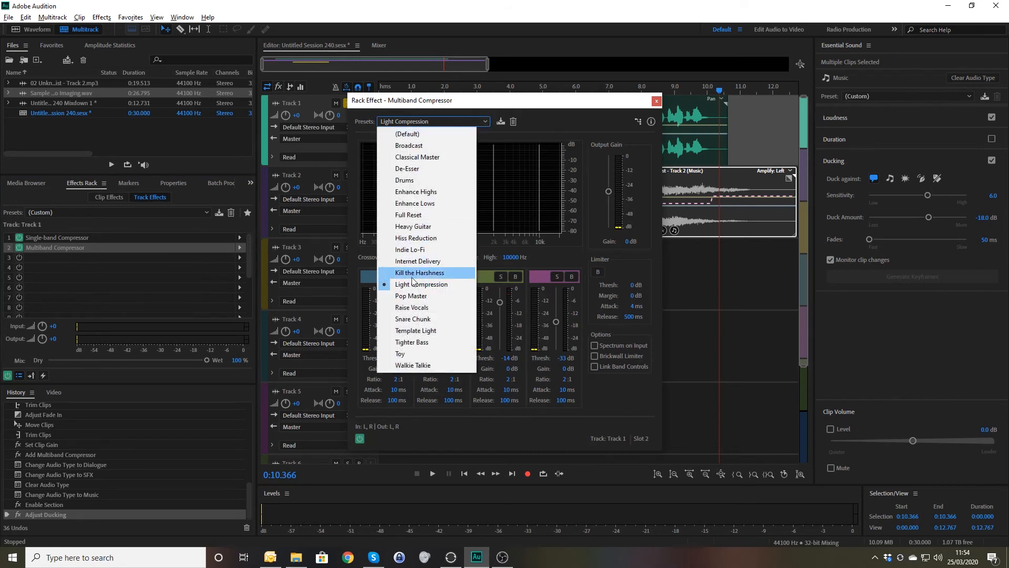
click(408, 145)
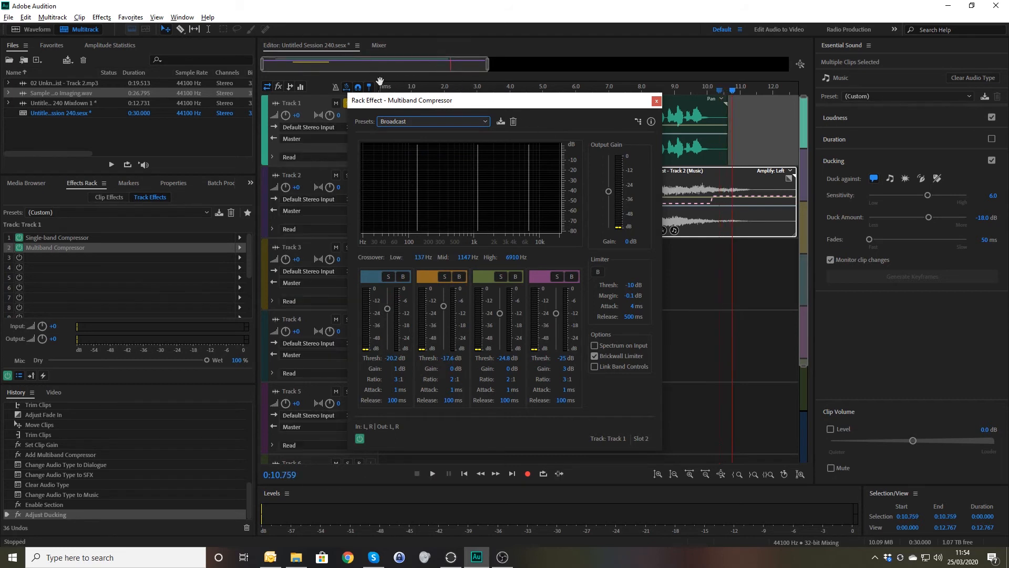
click(432, 473)
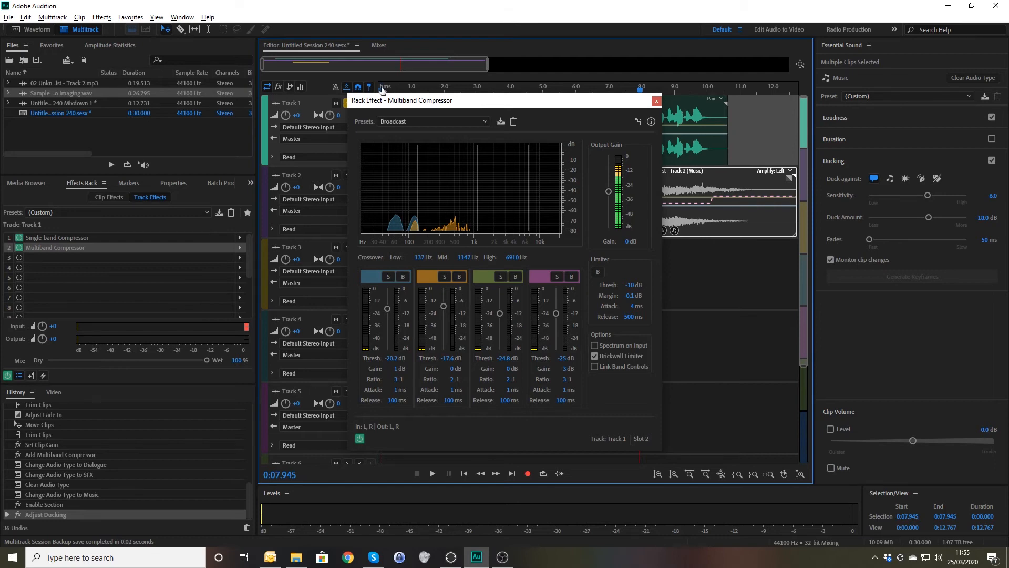
mouse_move(424, 119)
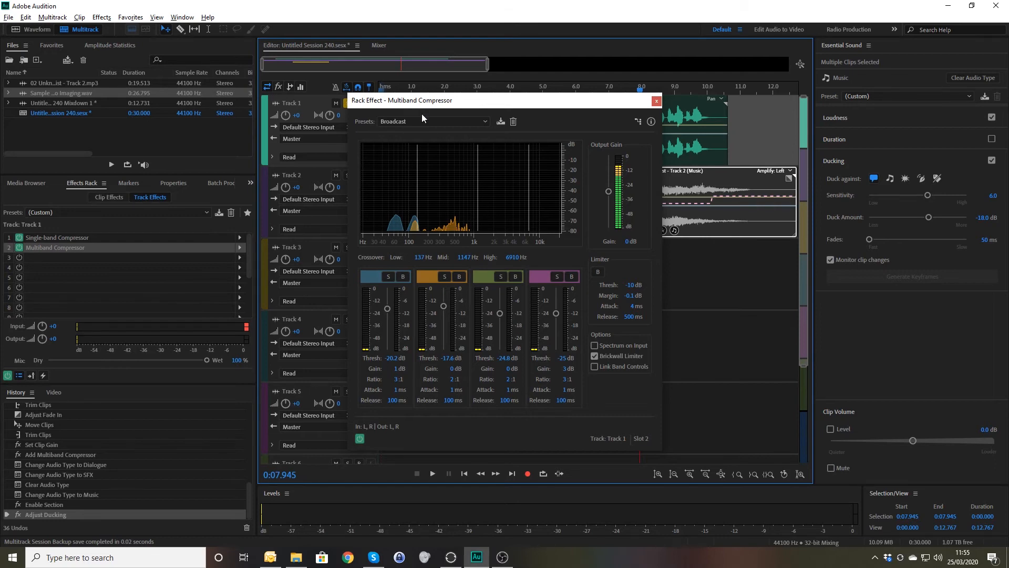
Set the compressor back to Light Compression, close its settings and unsolo the dialogue track
click(431, 120)
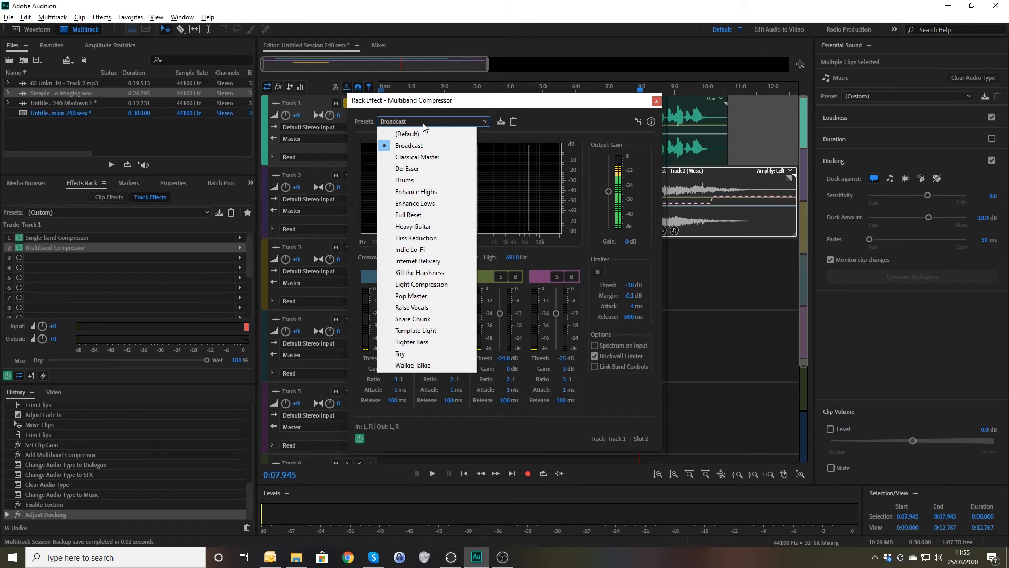
mouse_move(420, 284)
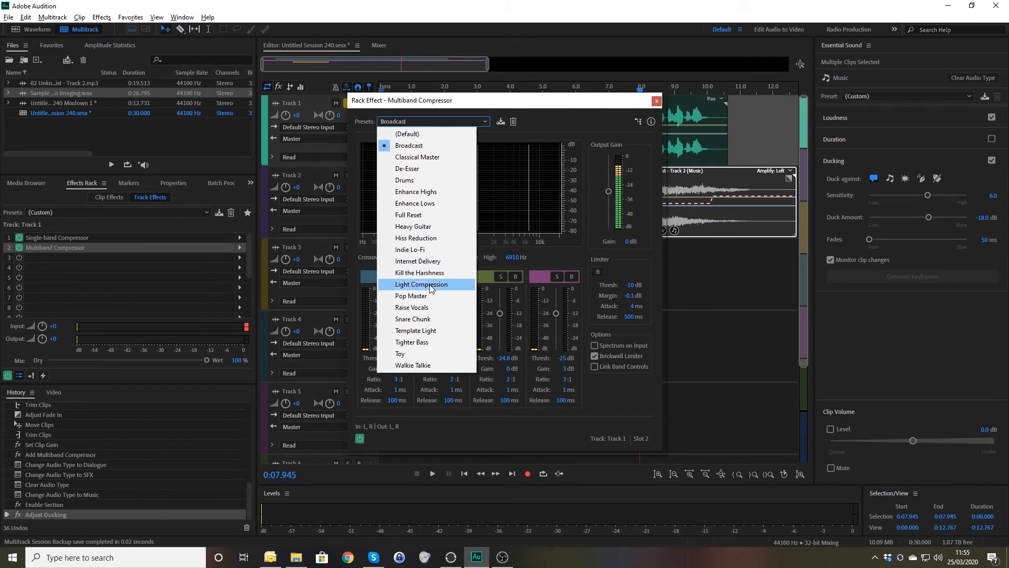
click(656, 101)
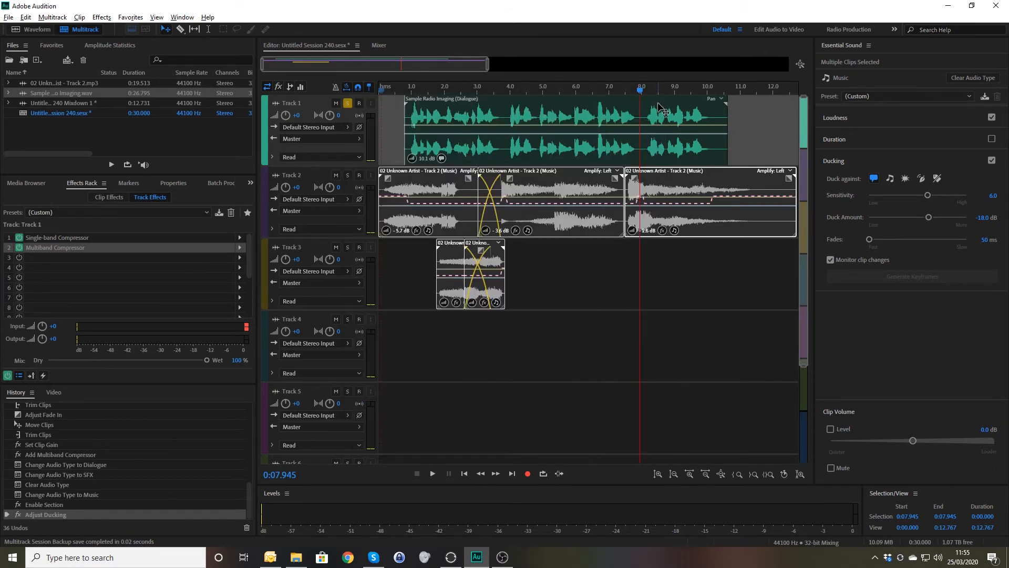
click(384, 86)
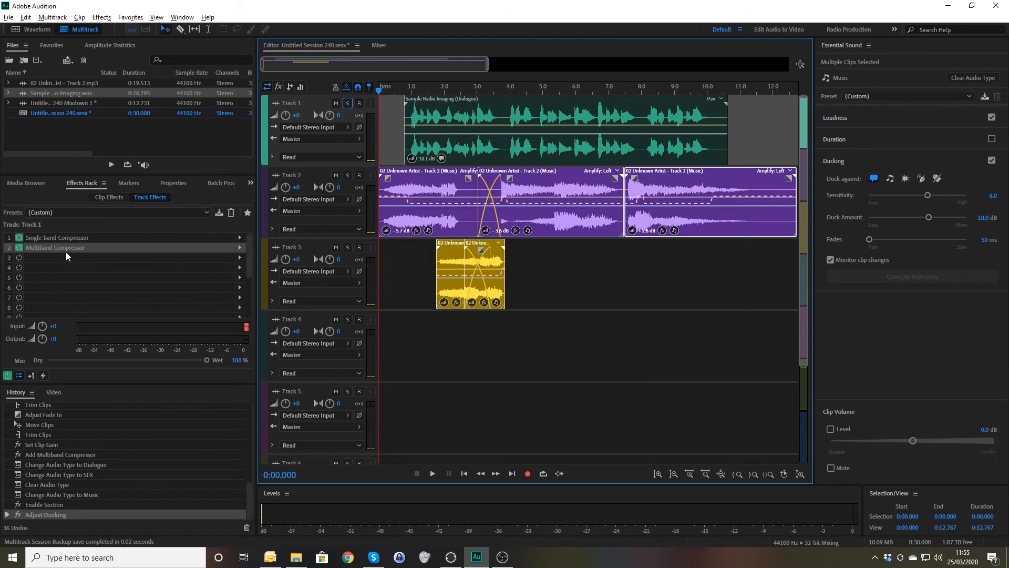
Play the full mix with music and effects from near the start of the timeline
click(432, 473)
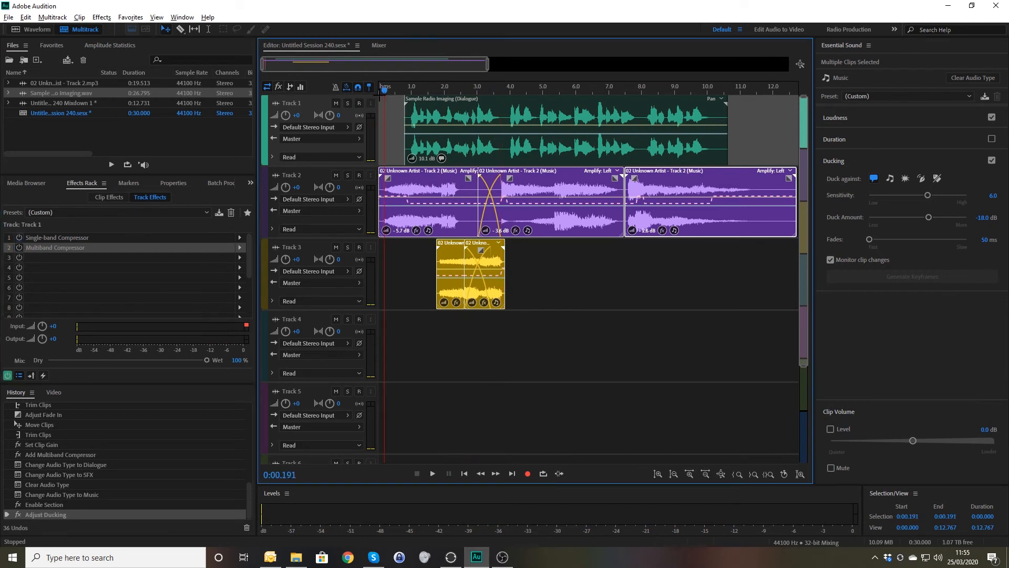
click(432, 474)
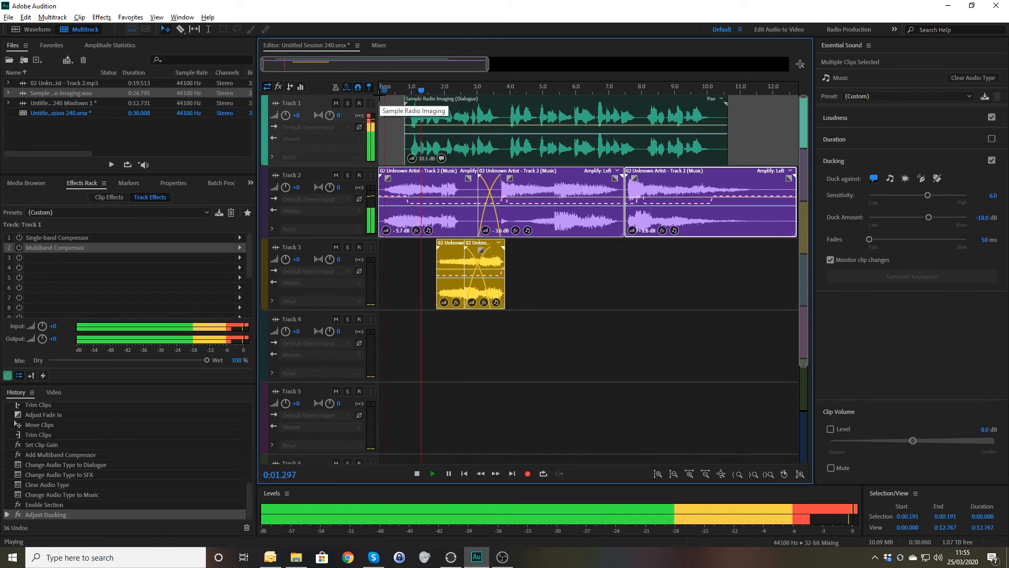